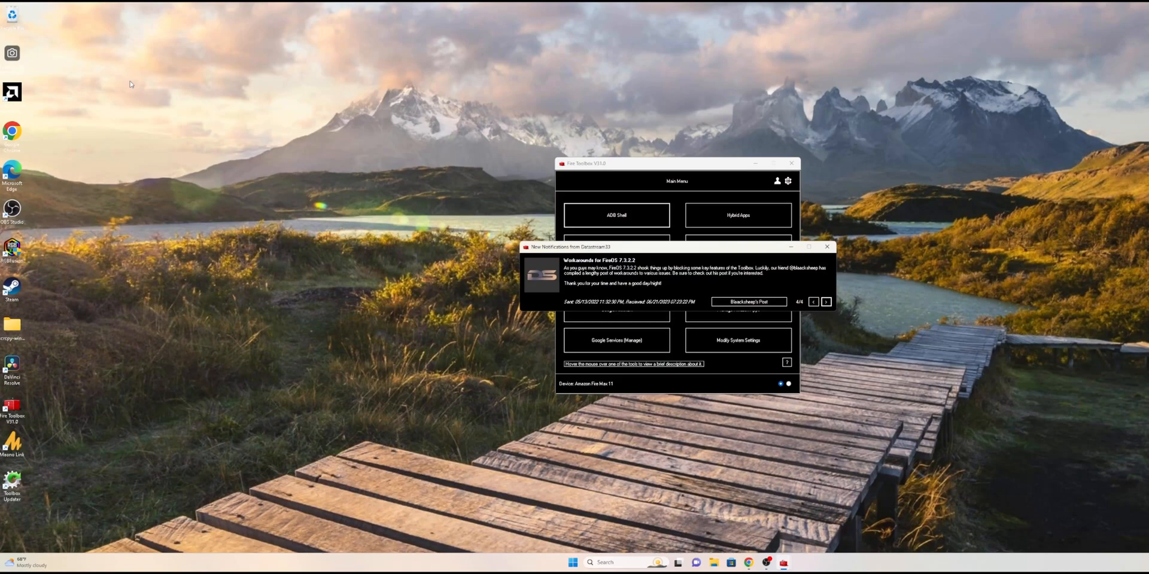
mouse_move(149, 31)
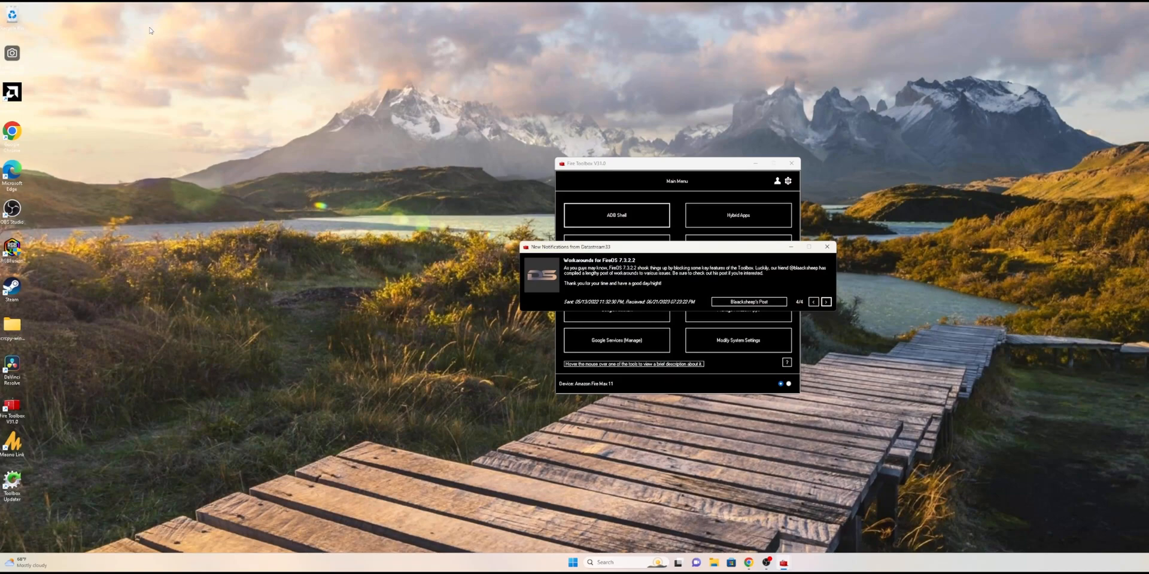
mouse_move(104, 55)
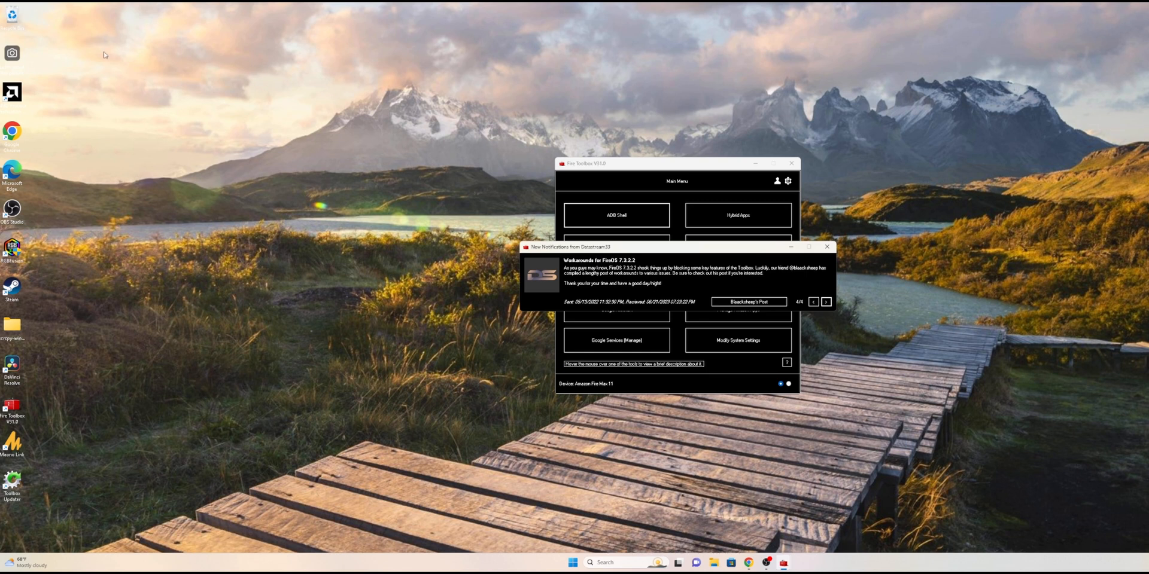
mouse_move(827, 247)
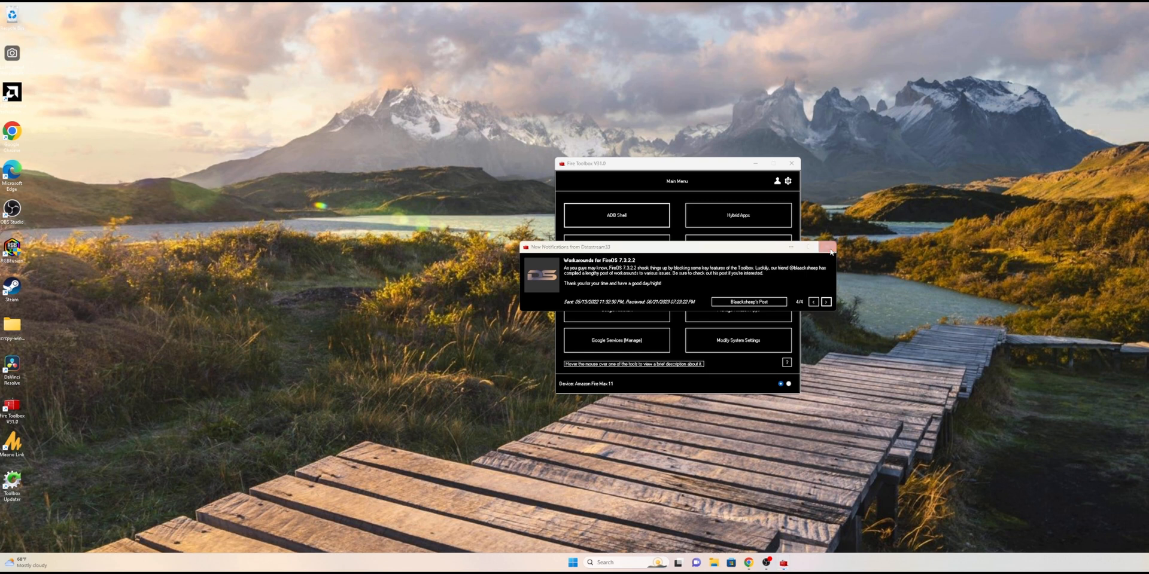
Dismiss the FireOS workarounds notice, view Manage Google Services, then return to the main menu
left_click(829, 248)
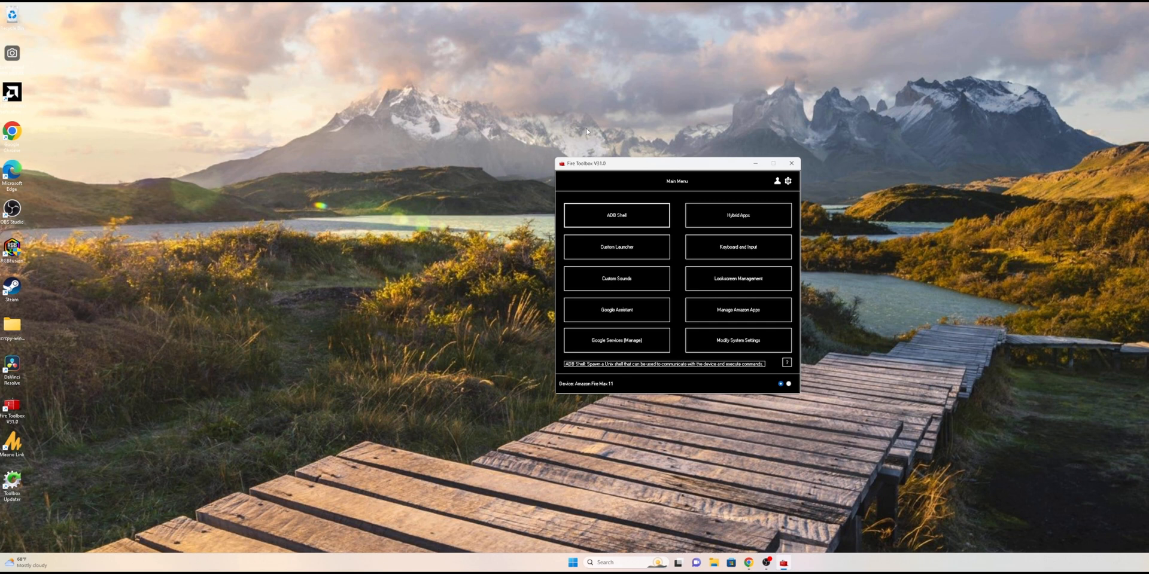
mouse_move(598, 175)
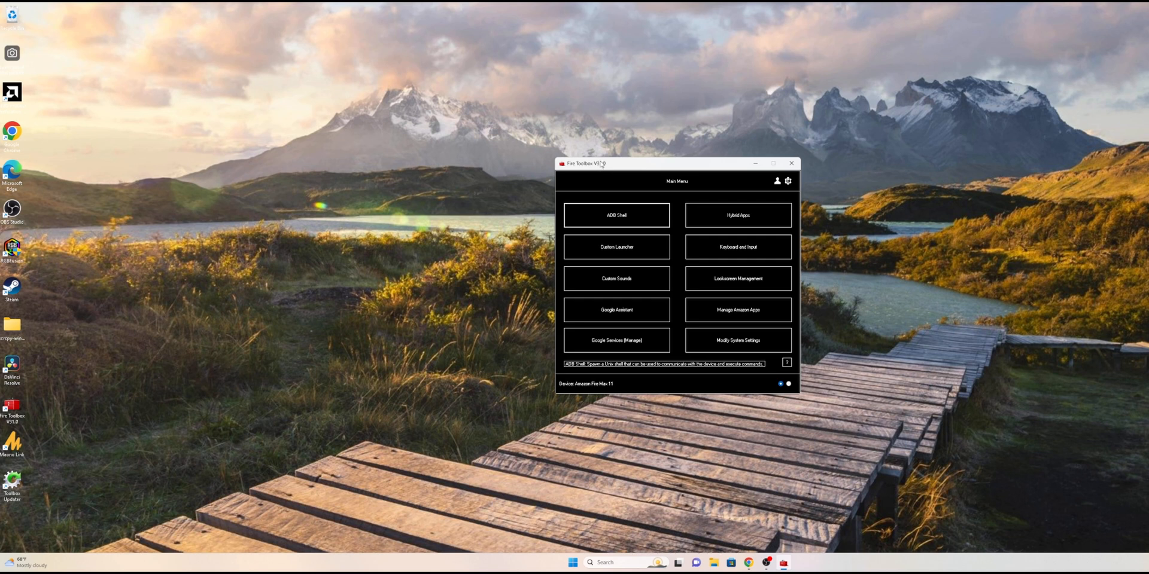
mouse_move(592, 167)
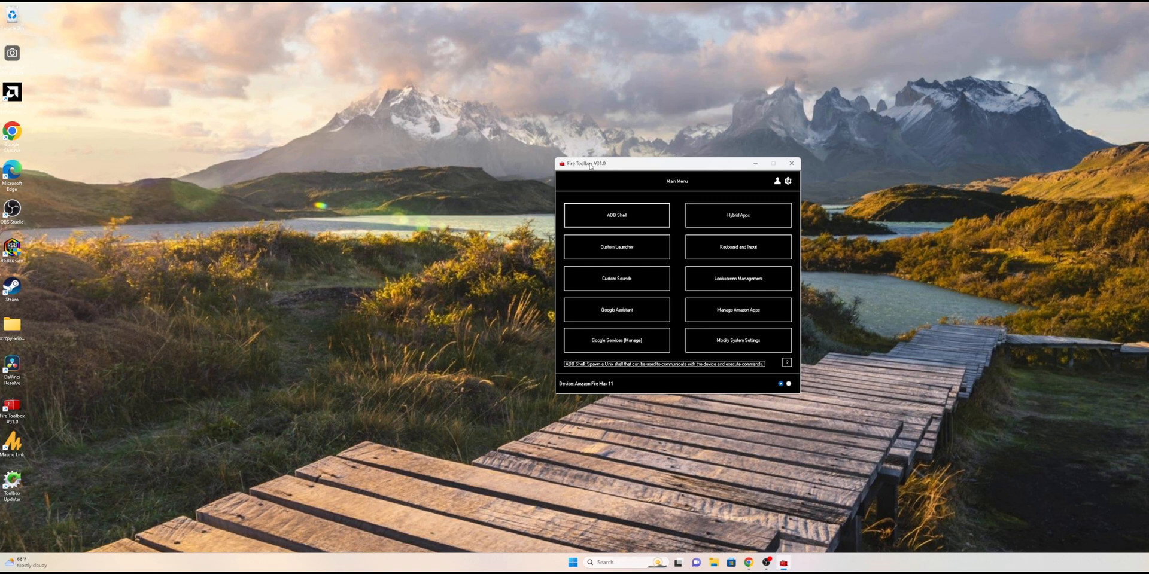
mouse_move(631, 172)
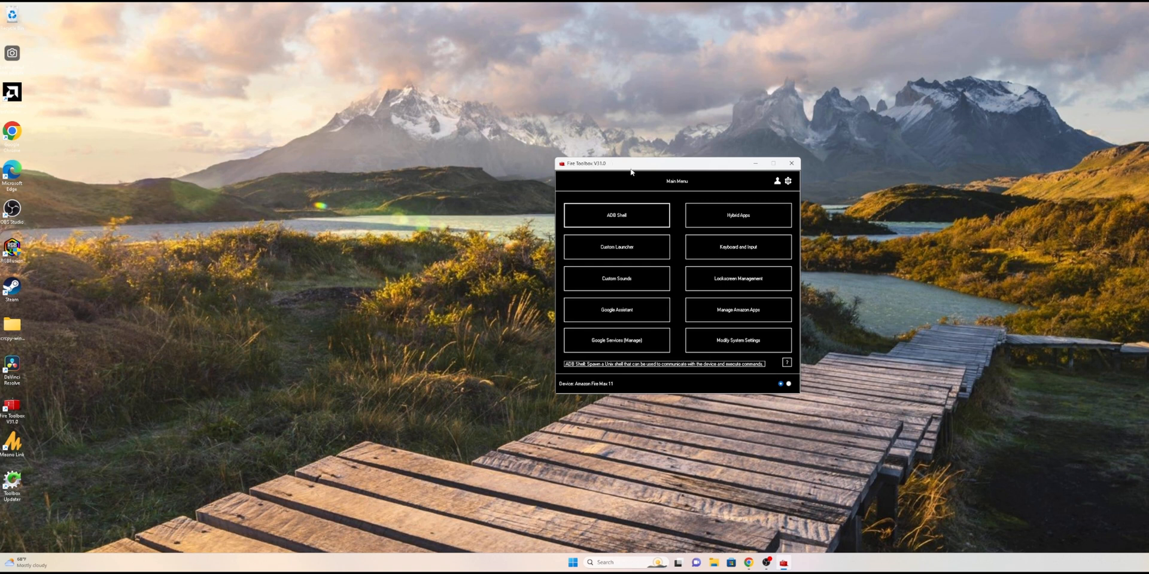
mouse_move(656, 174)
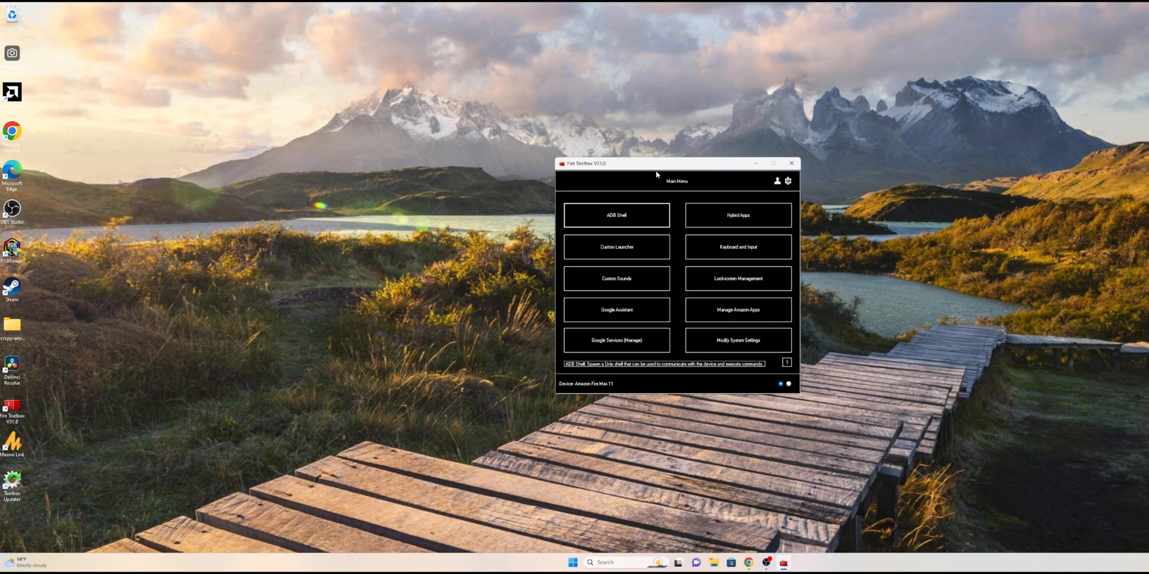
mouse_move(665, 176)
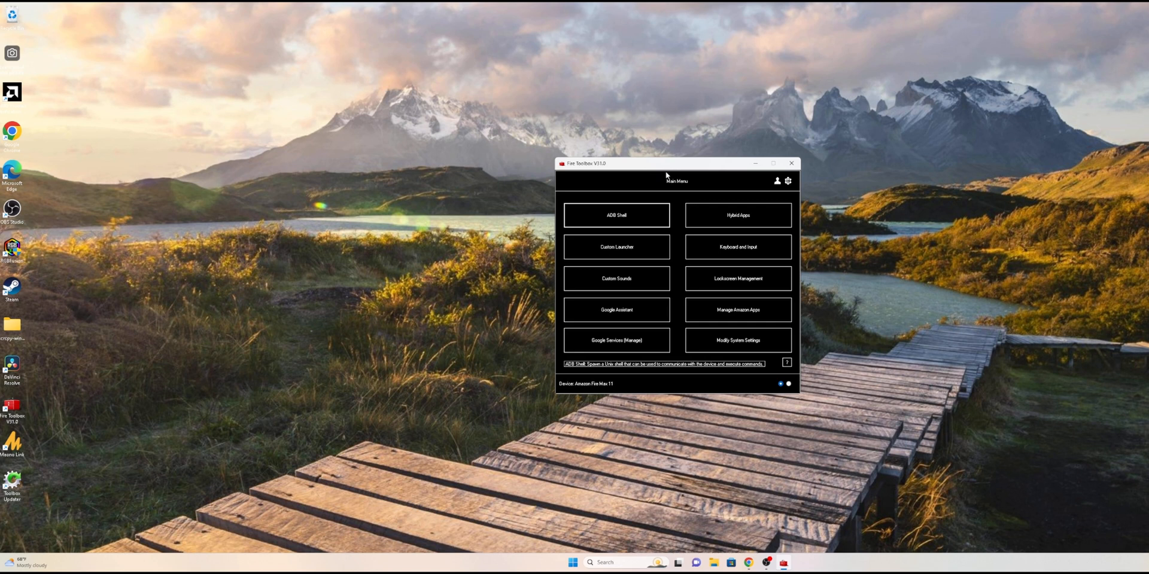
mouse_move(661, 209)
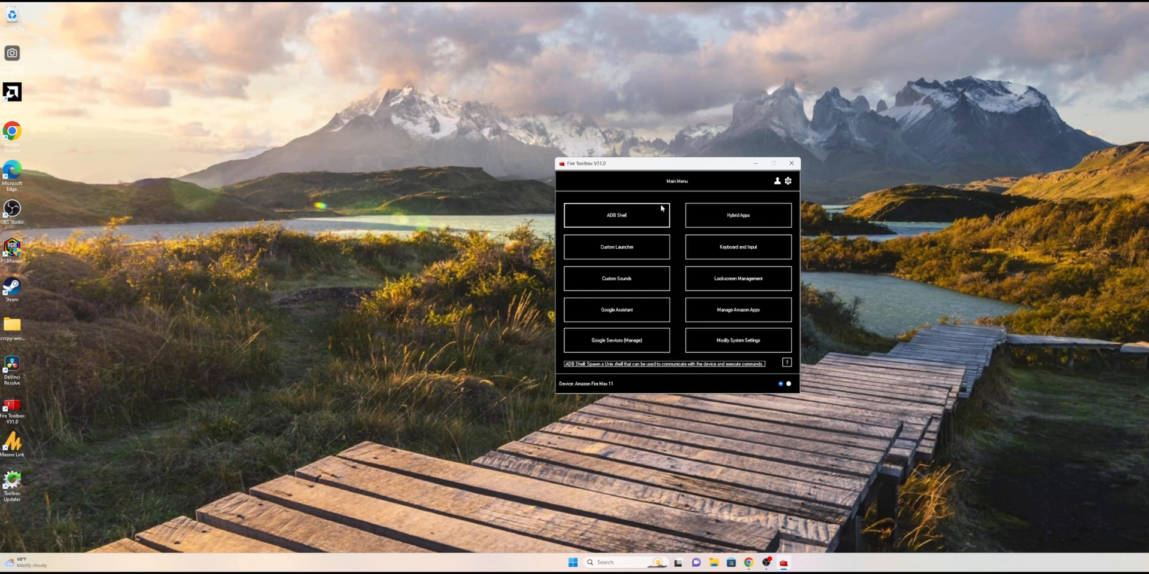
mouse_move(737, 215)
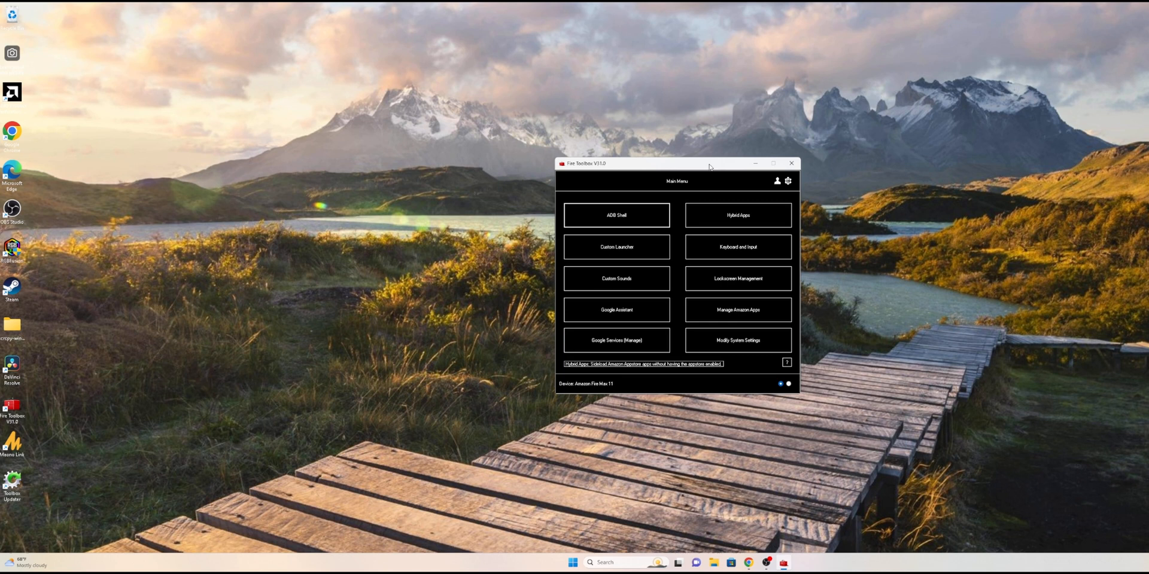
mouse_move(659, 213)
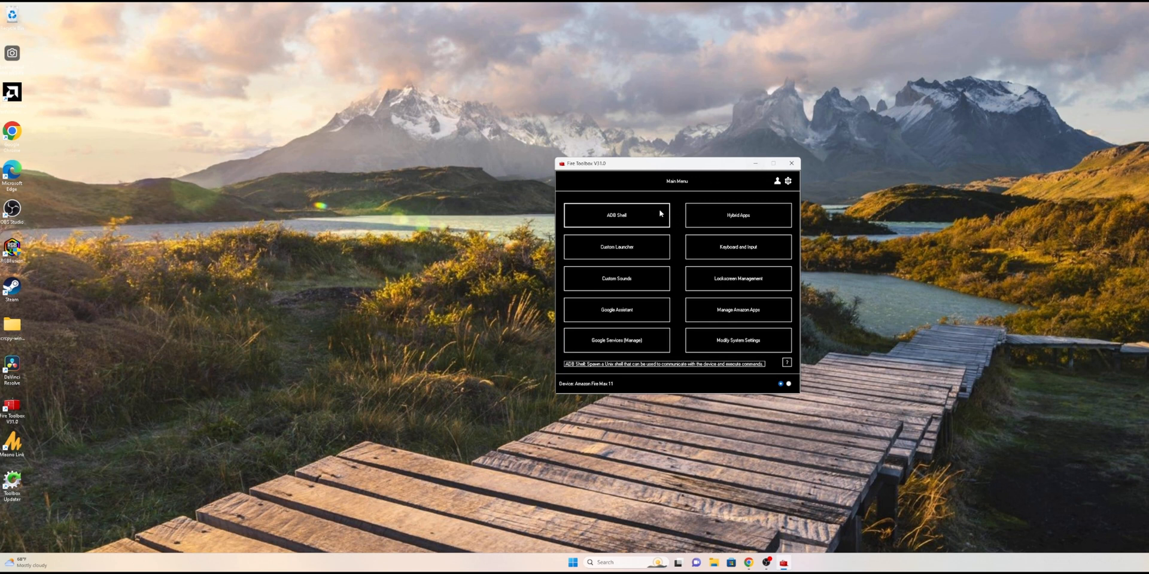
mouse_move(606, 191)
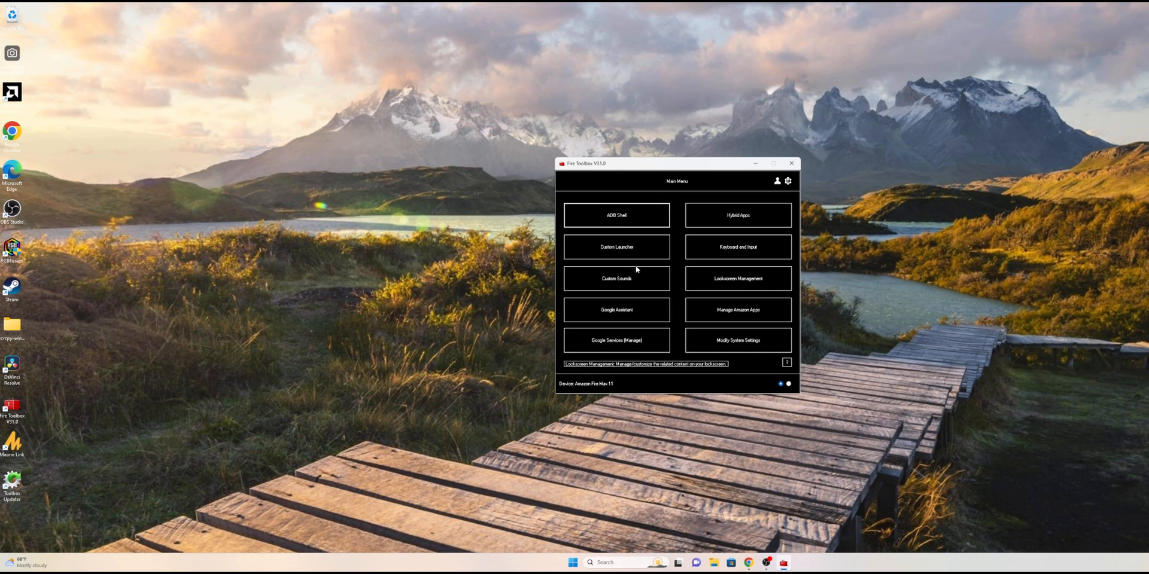
mouse_move(747, 304)
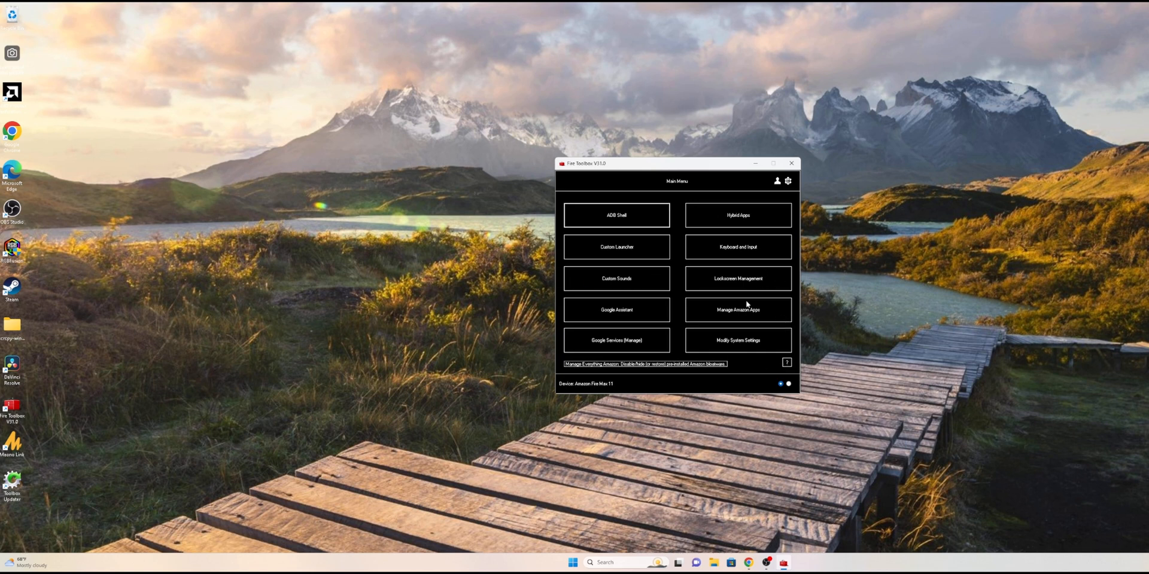
mouse_move(737, 278)
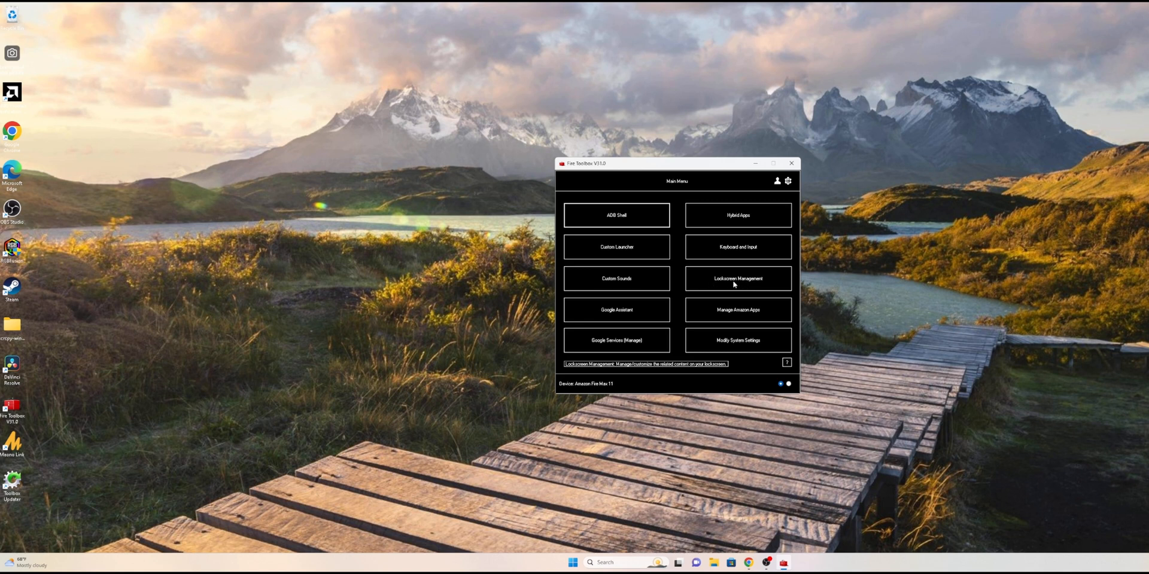
mouse_move(774, 290)
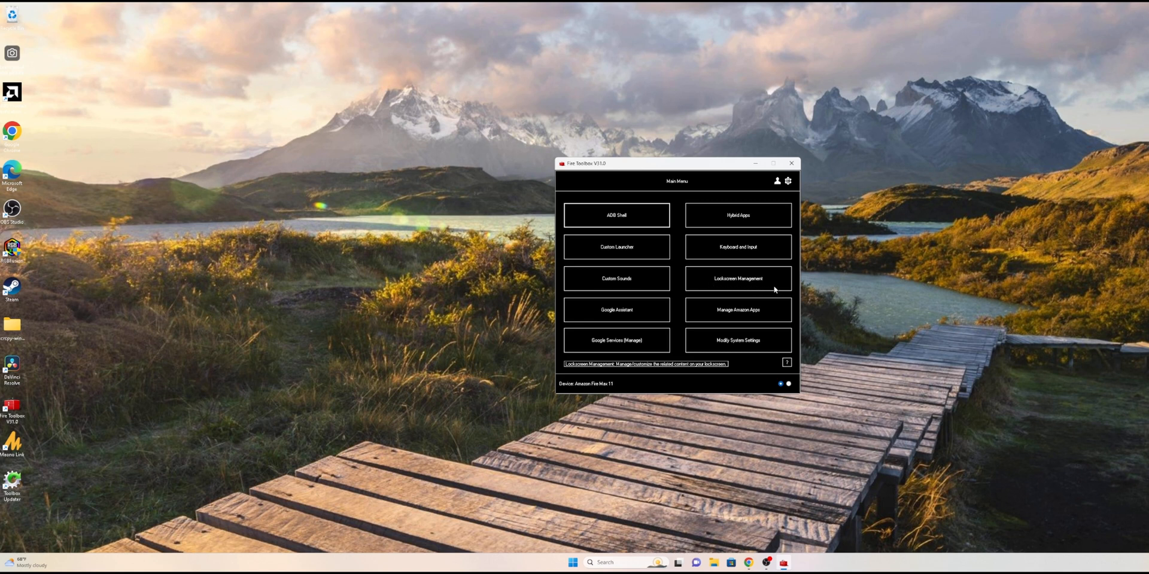
mouse_move(758, 287)
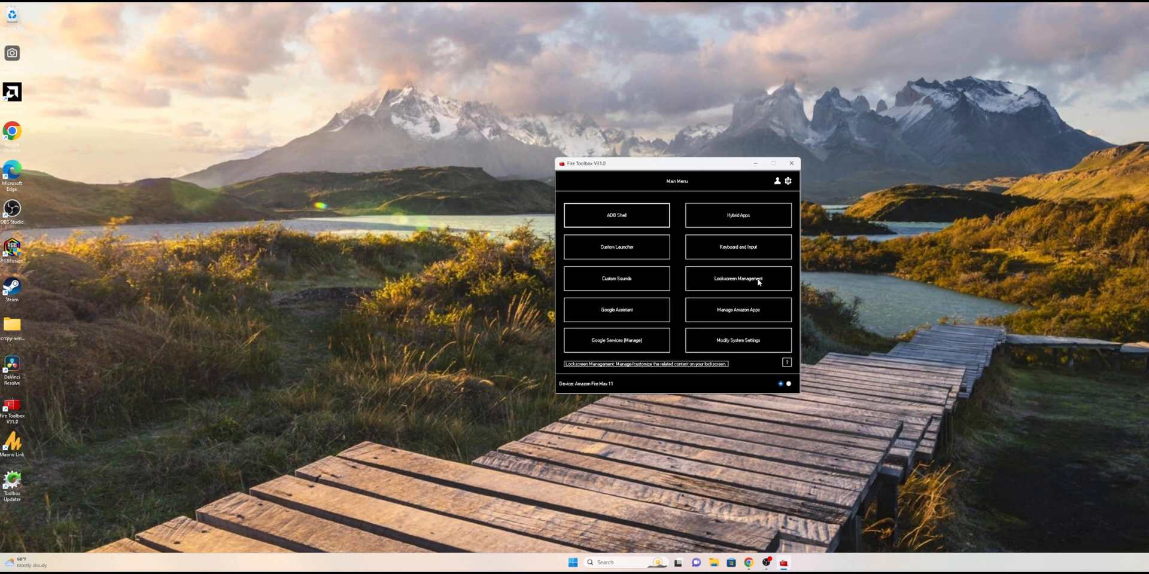
mouse_move(616, 340)
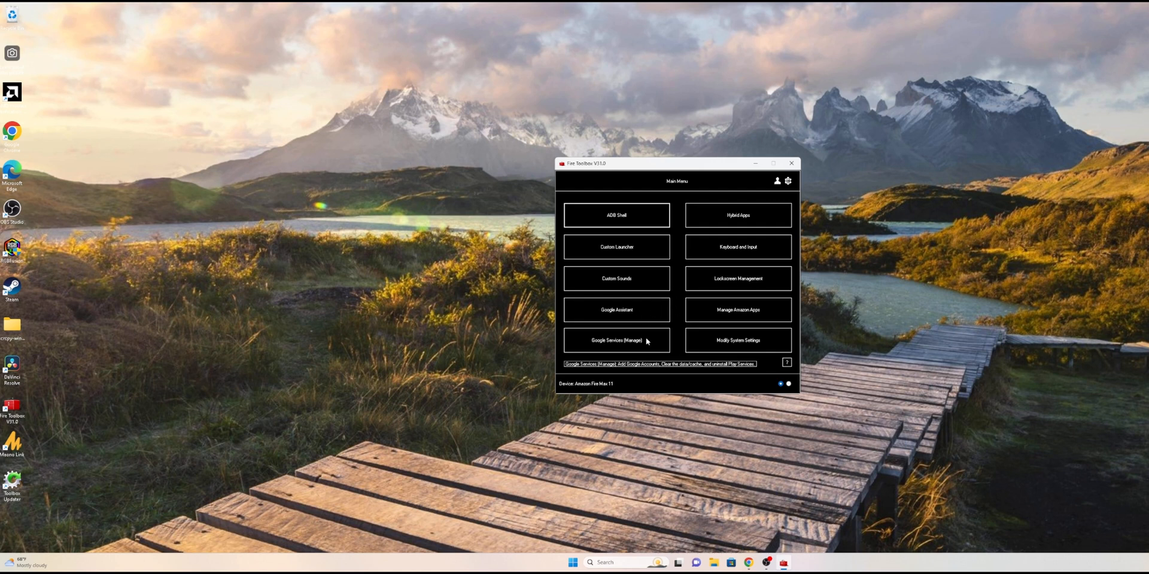
mouse_move(659, 345)
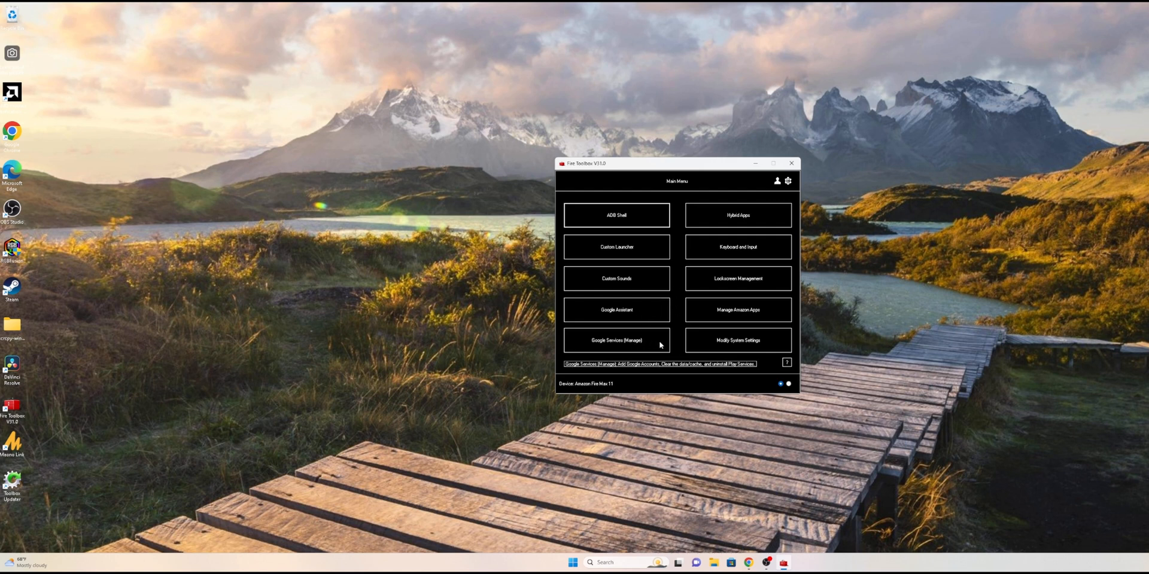
mouse_move(738, 278)
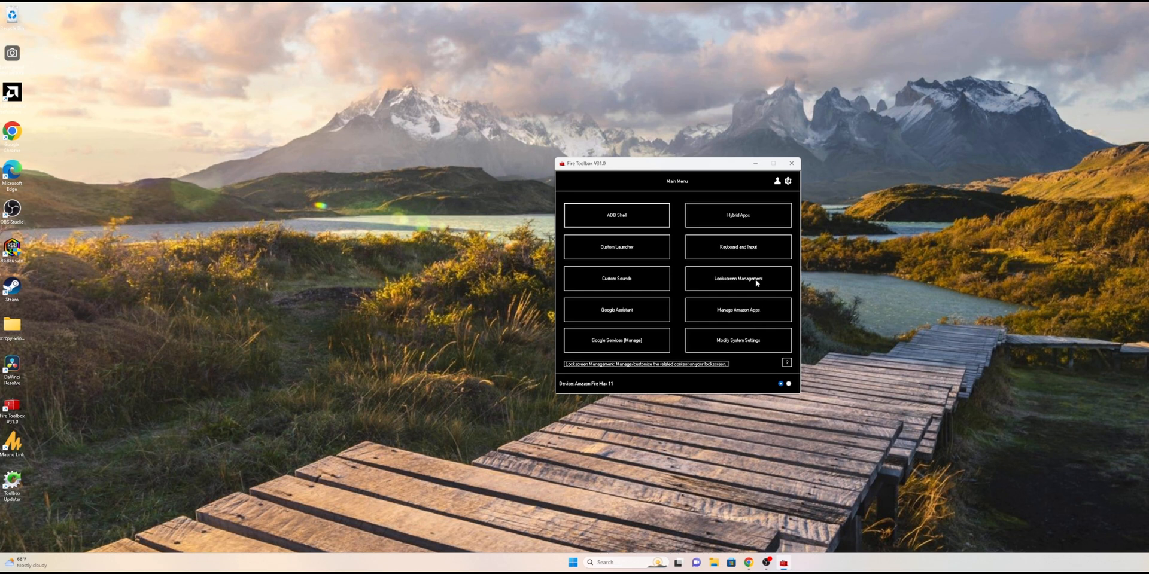
mouse_move(742, 313)
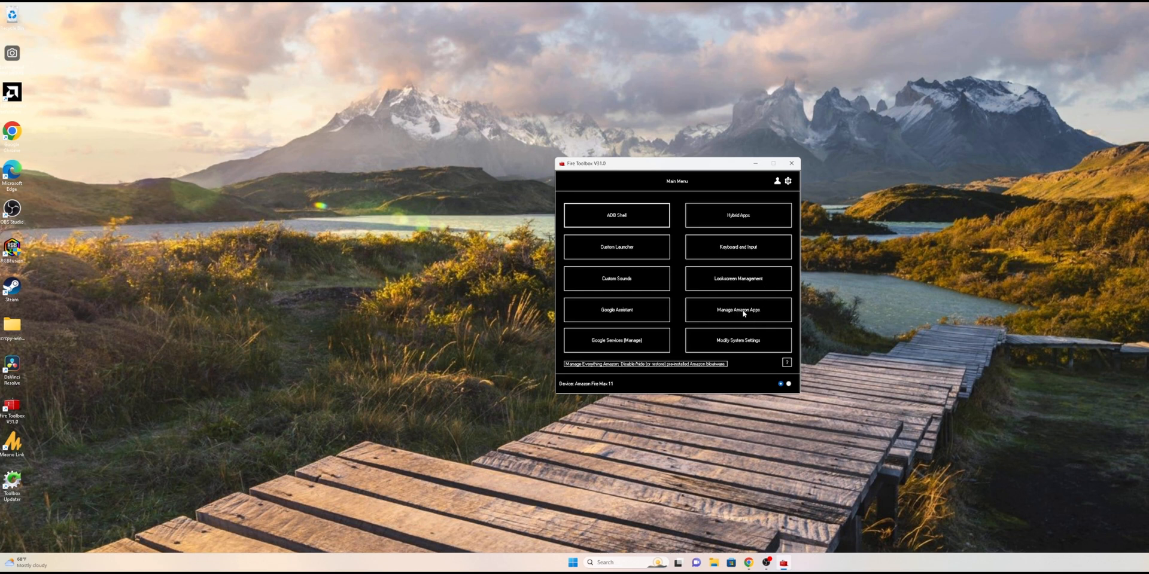
mouse_move(749, 323)
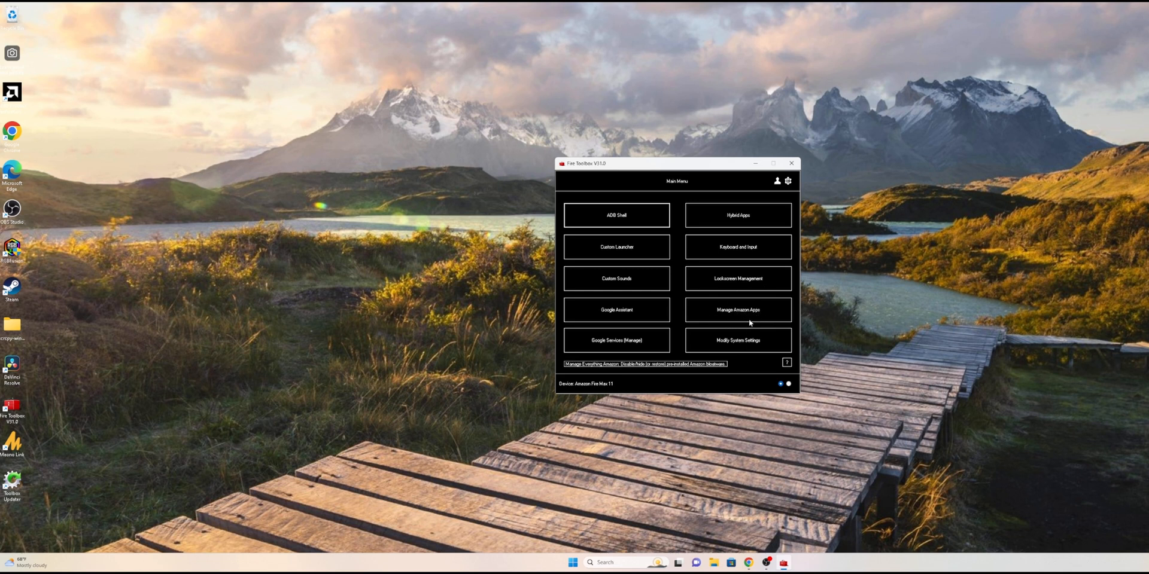
mouse_move(737, 340)
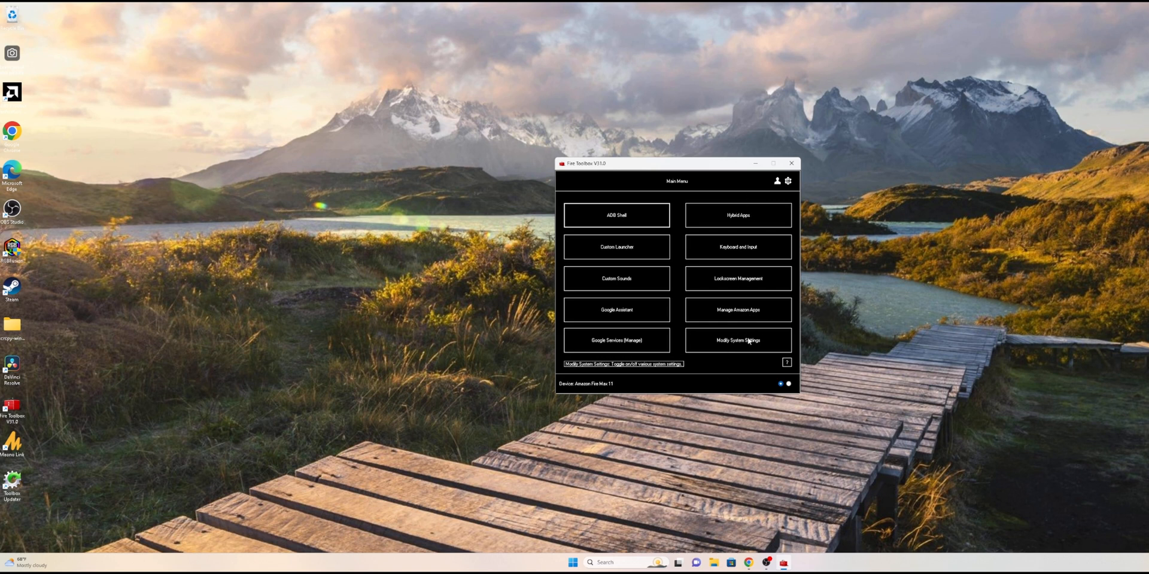
mouse_move(740, 202)
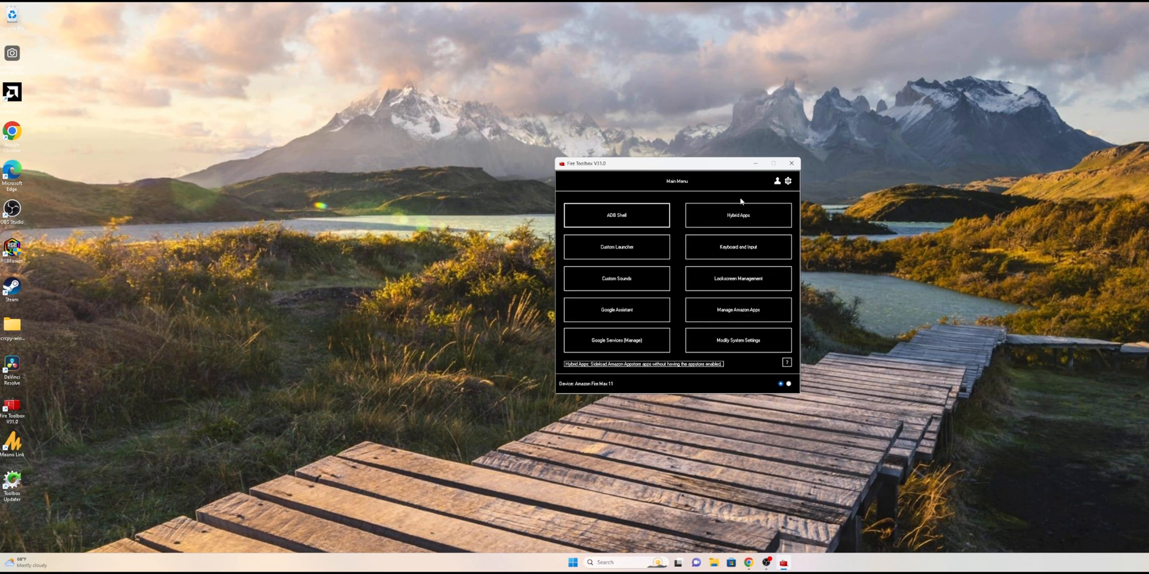
mouse_move(791, 300)
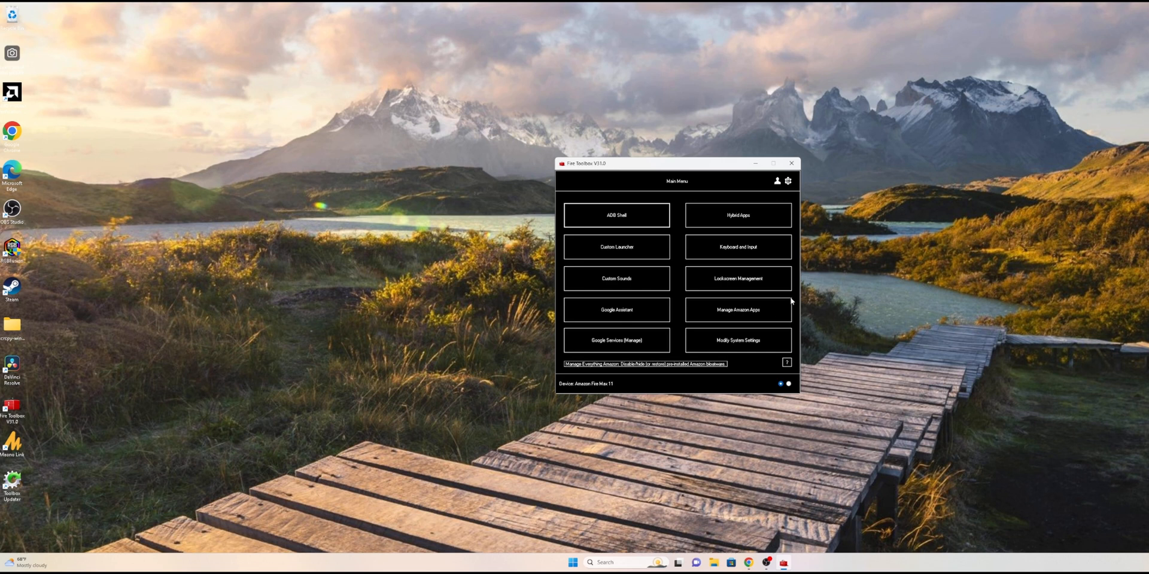
mouse_move(616, 340)
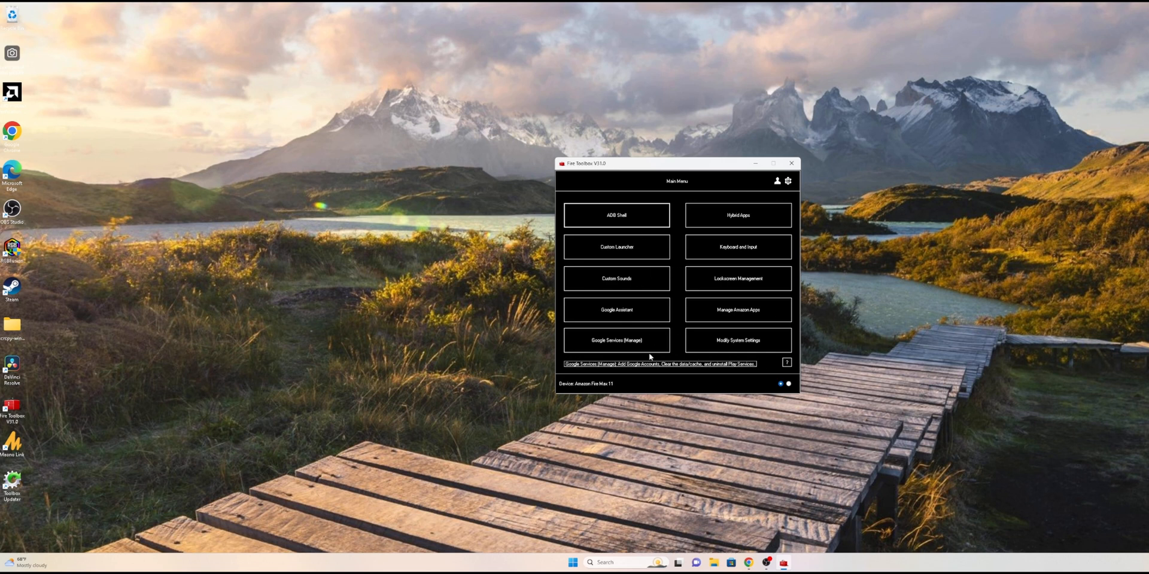
mouse_move(615, 347)
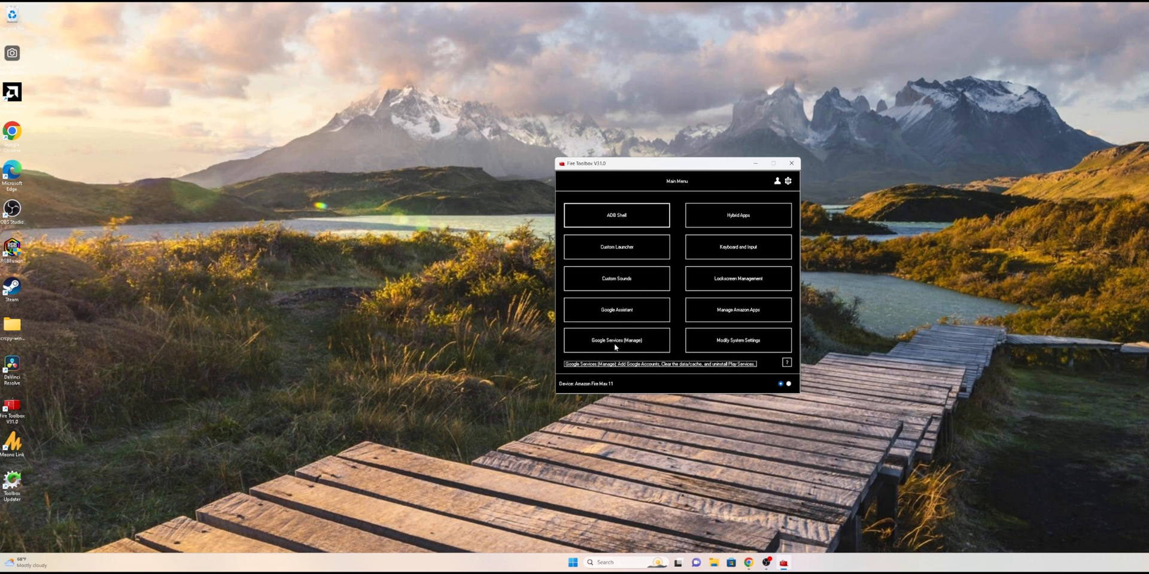
mouse_move(758, 362)
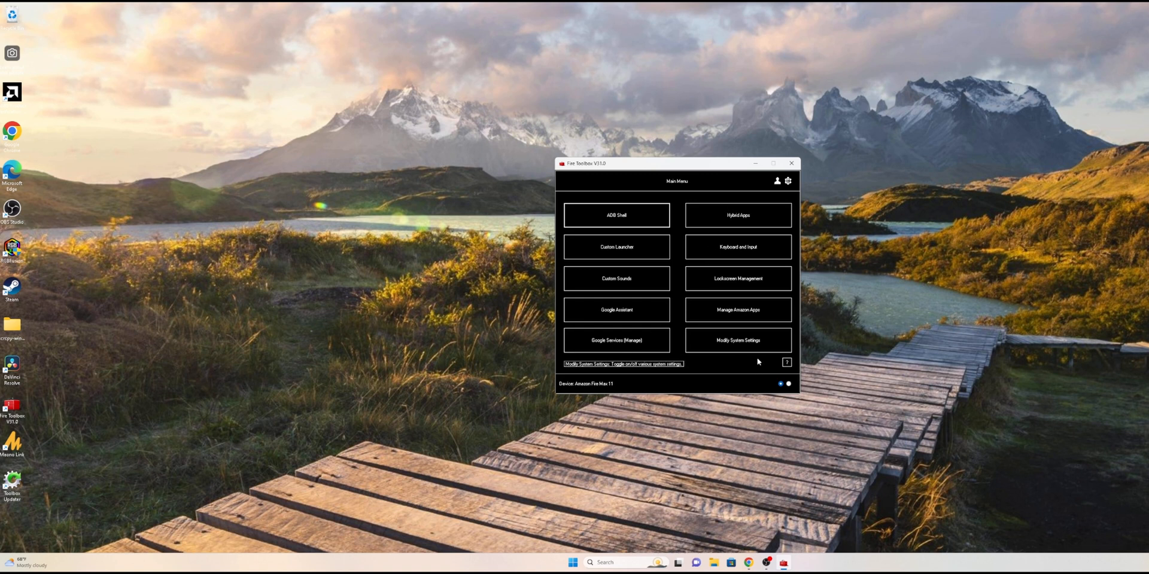
left_click(786, 384)
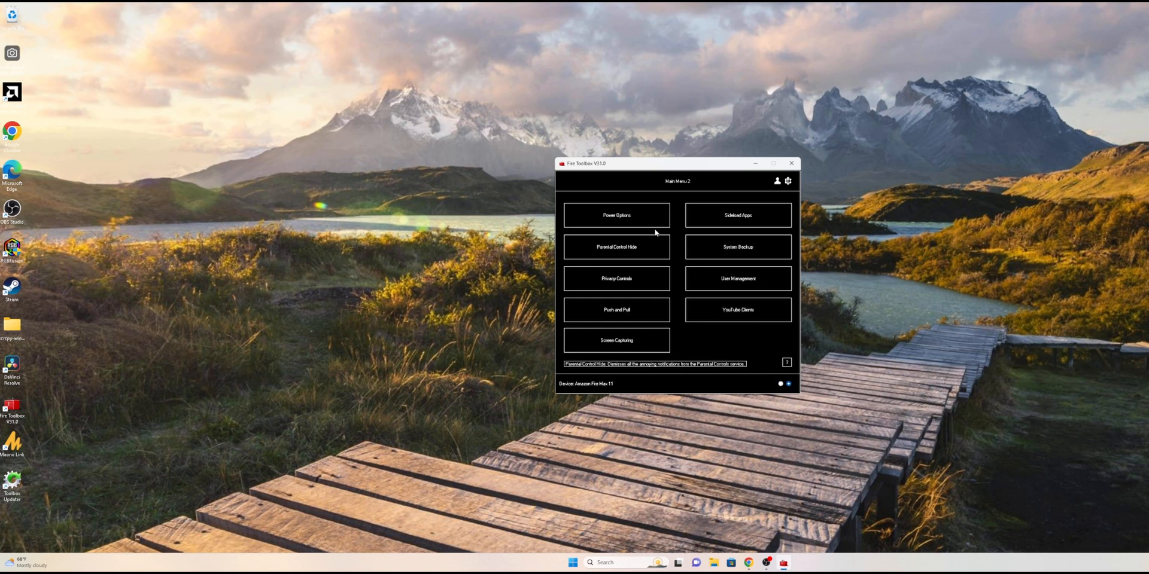
mouse_move(737, 309)
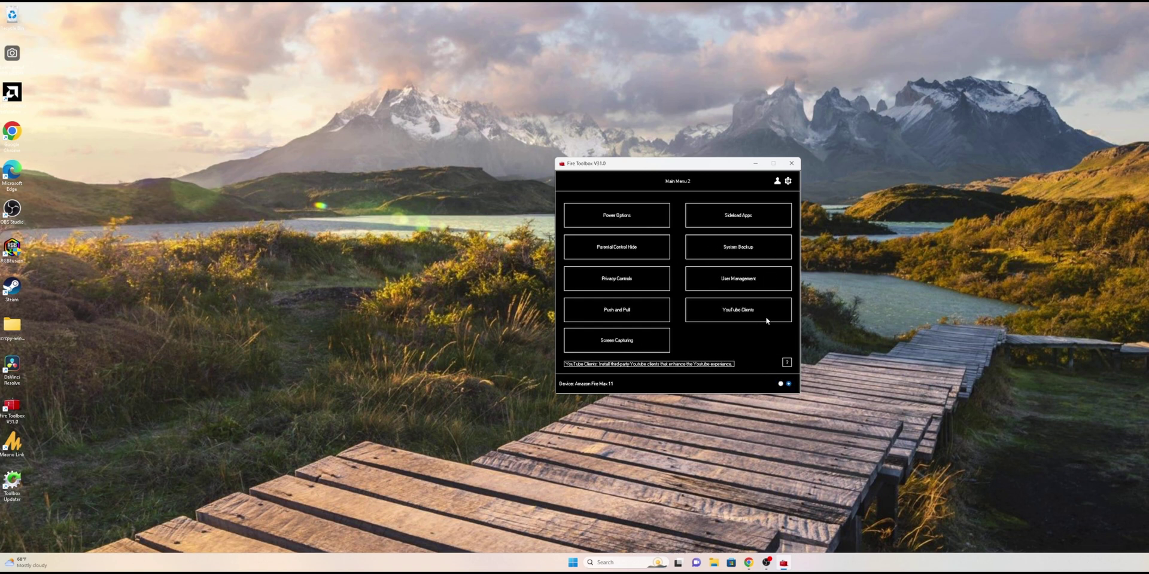
mouse_move(616, 278)
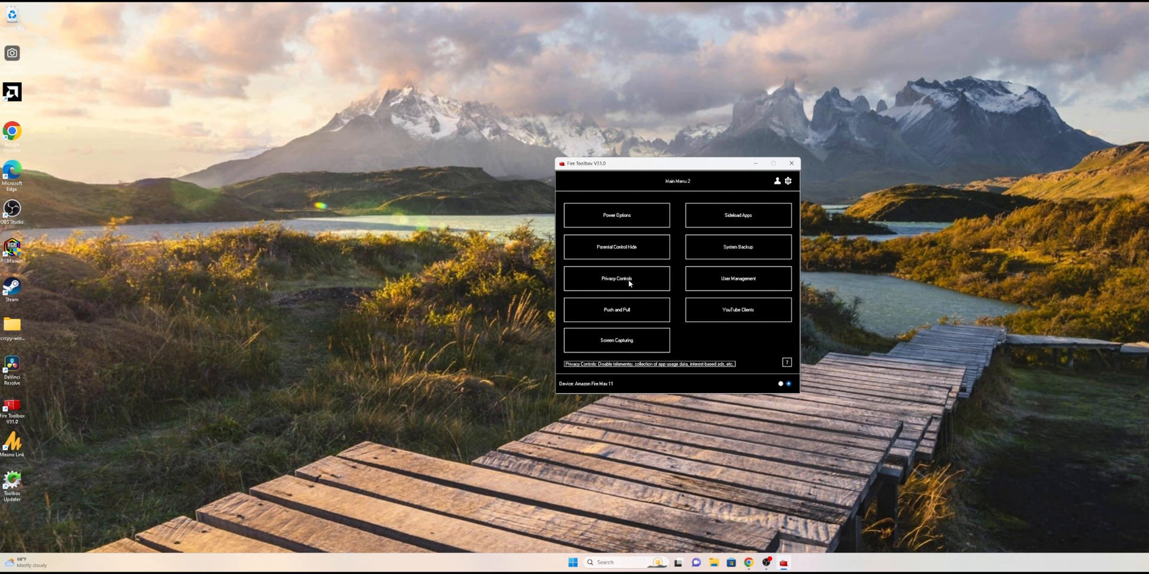
mouse_move(616, 215)
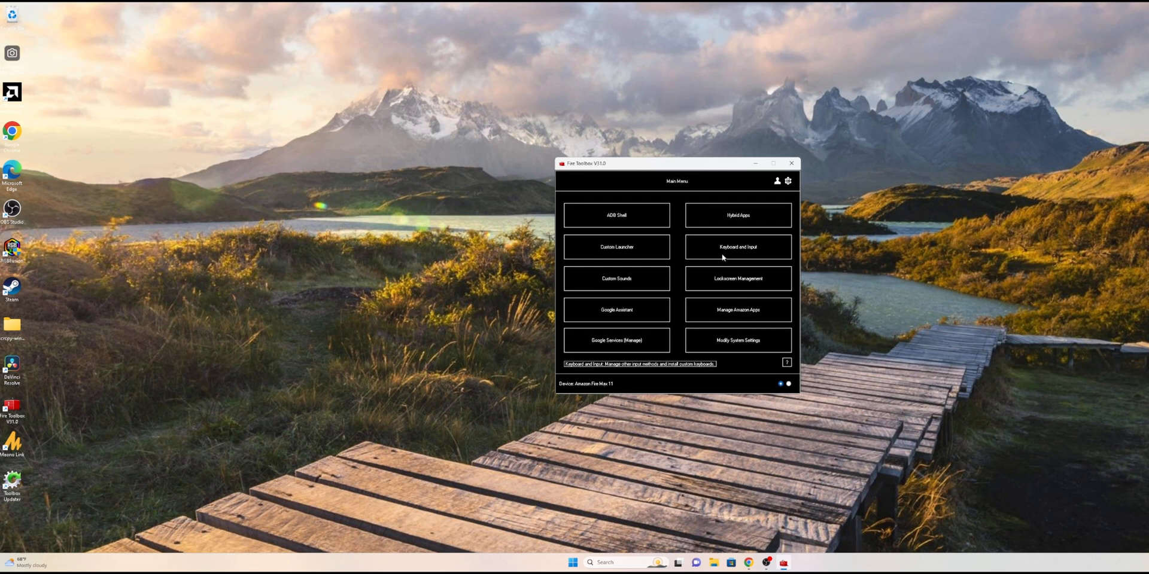
mouse_move(763, 243)
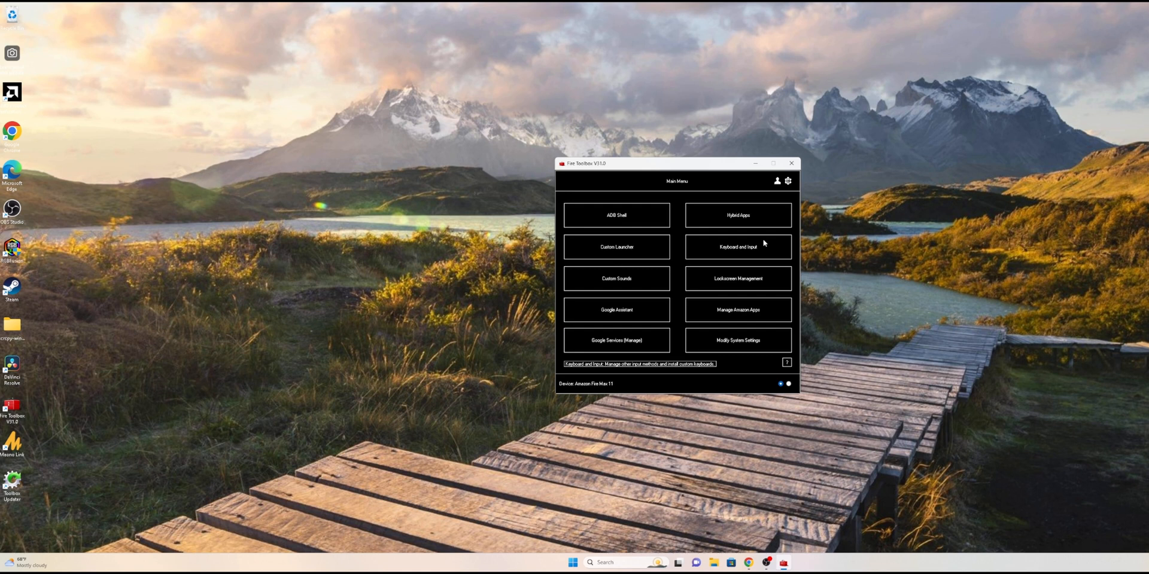
mouse_move(738, 268)
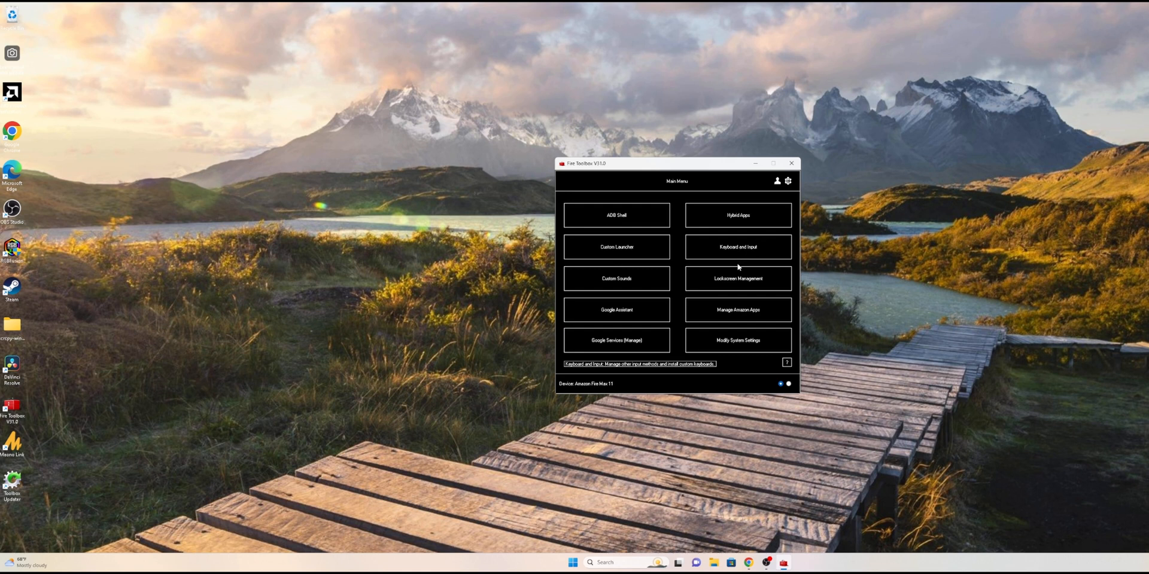
mouse_move(616, 309)
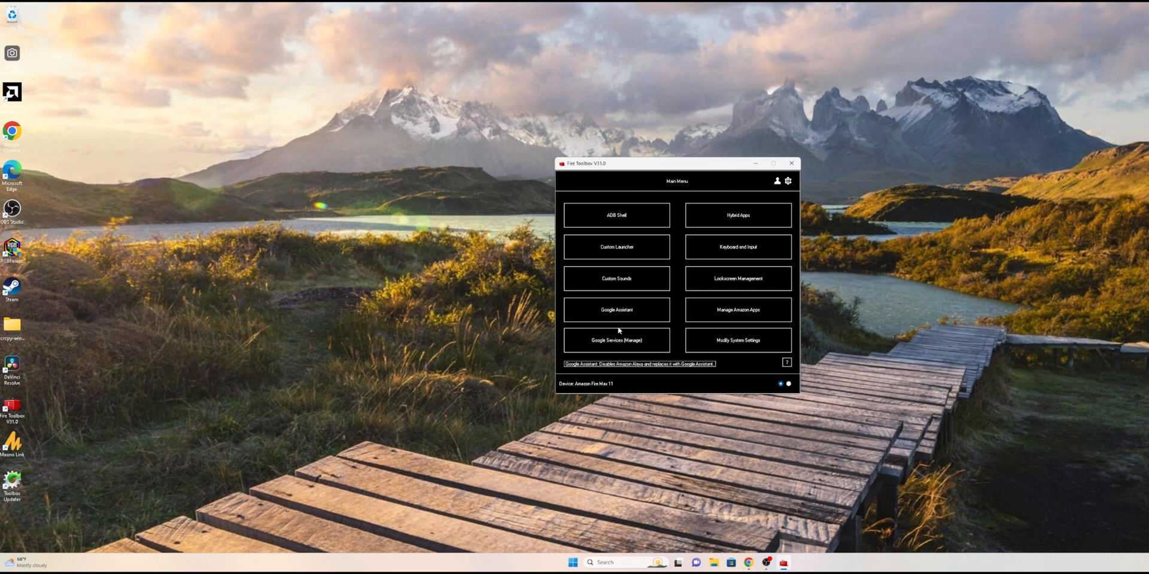
mouse_move(594, 347)
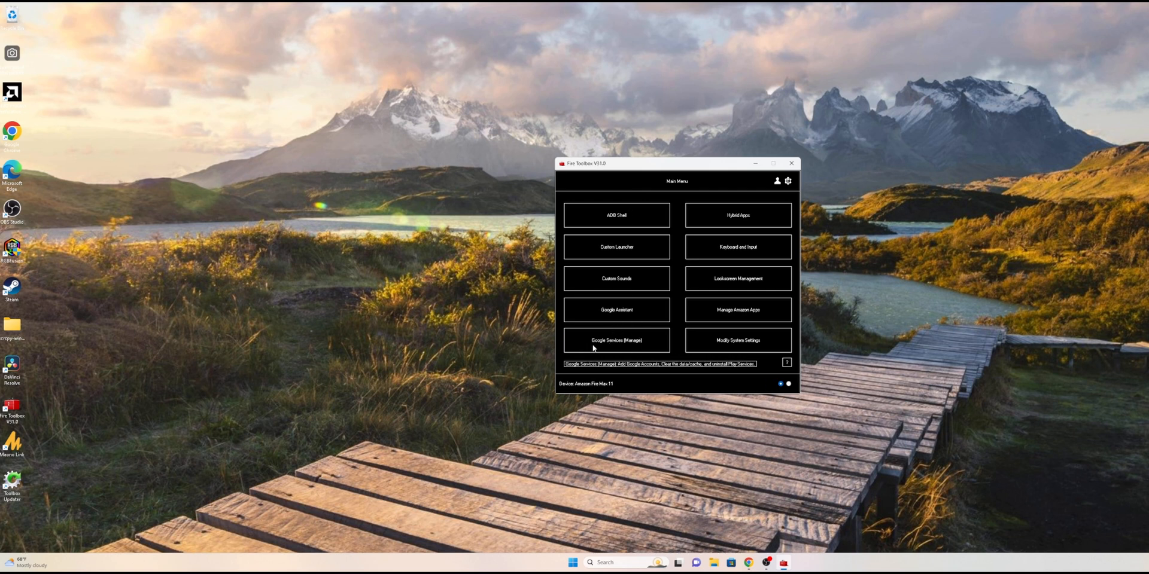
left_click(615, 340)
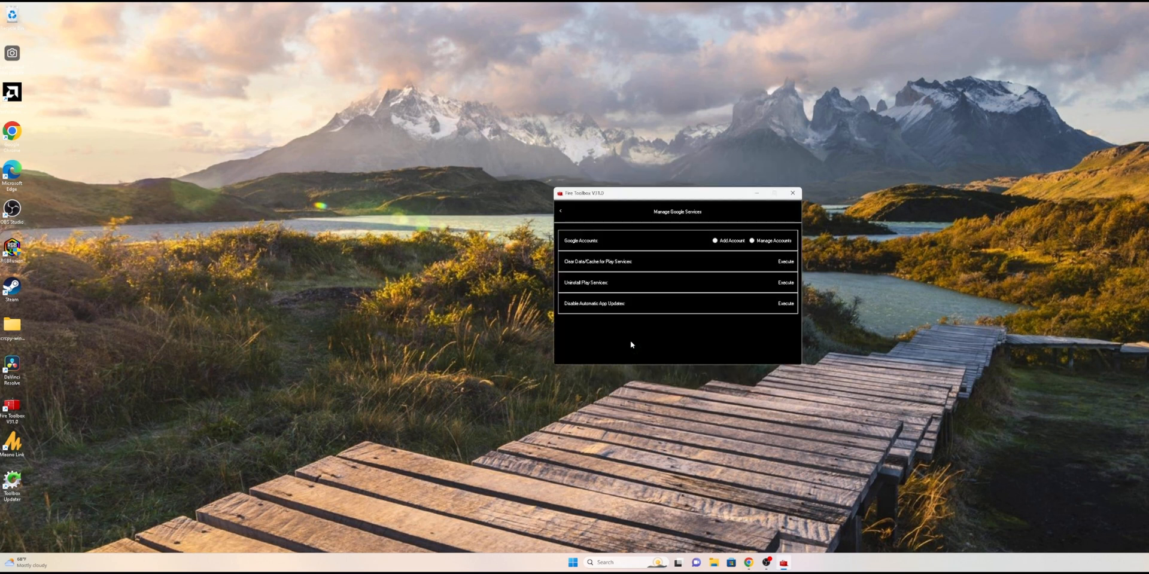
mouse_move(786, 274)
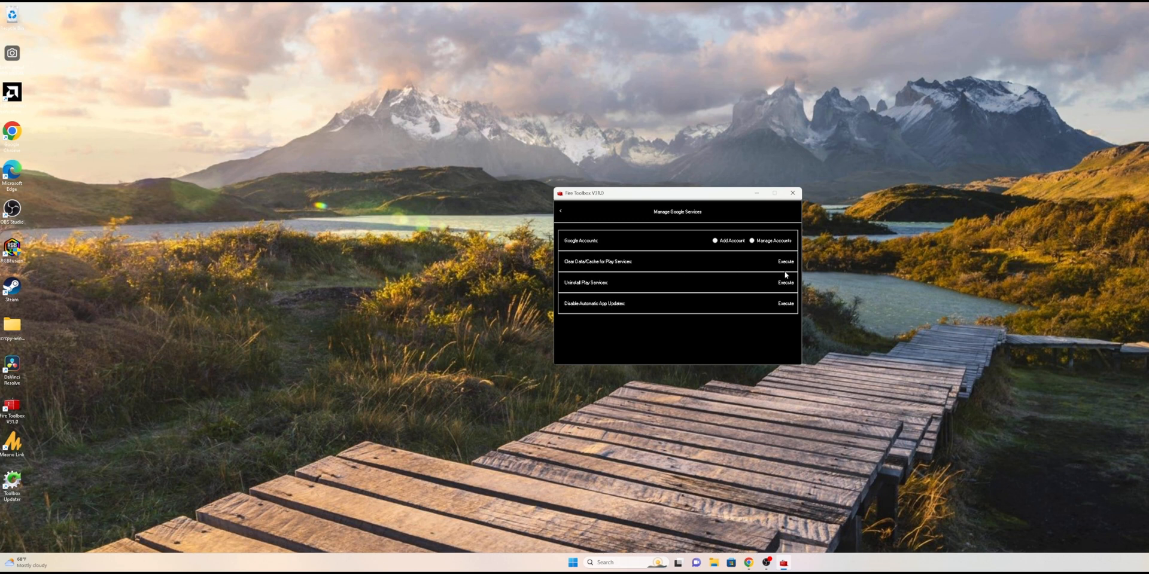
mouse_move(776, 271)
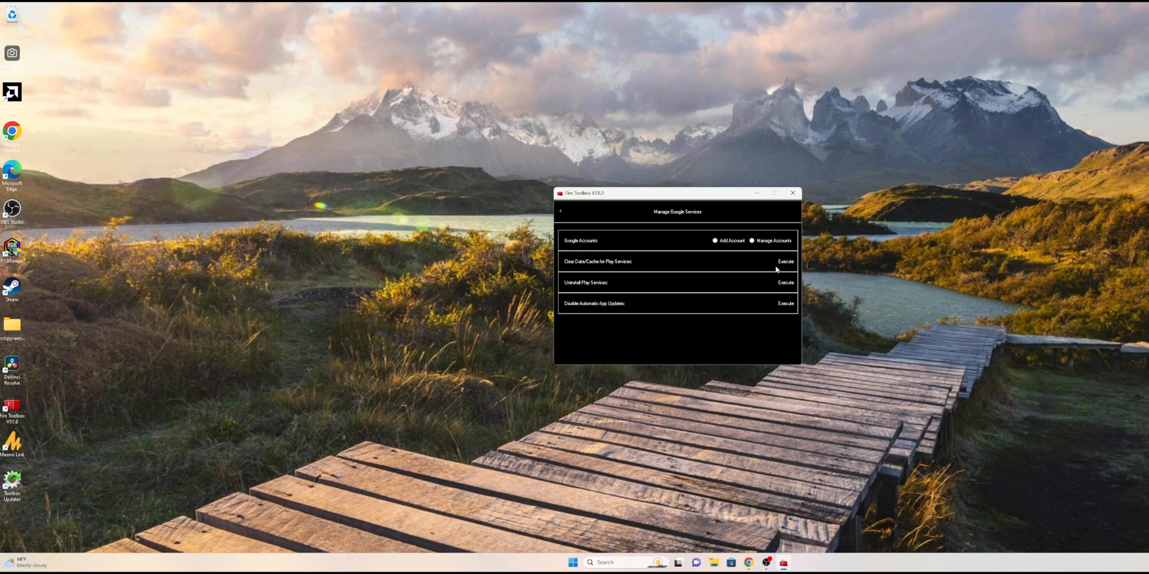
mouse_move(655, 265)
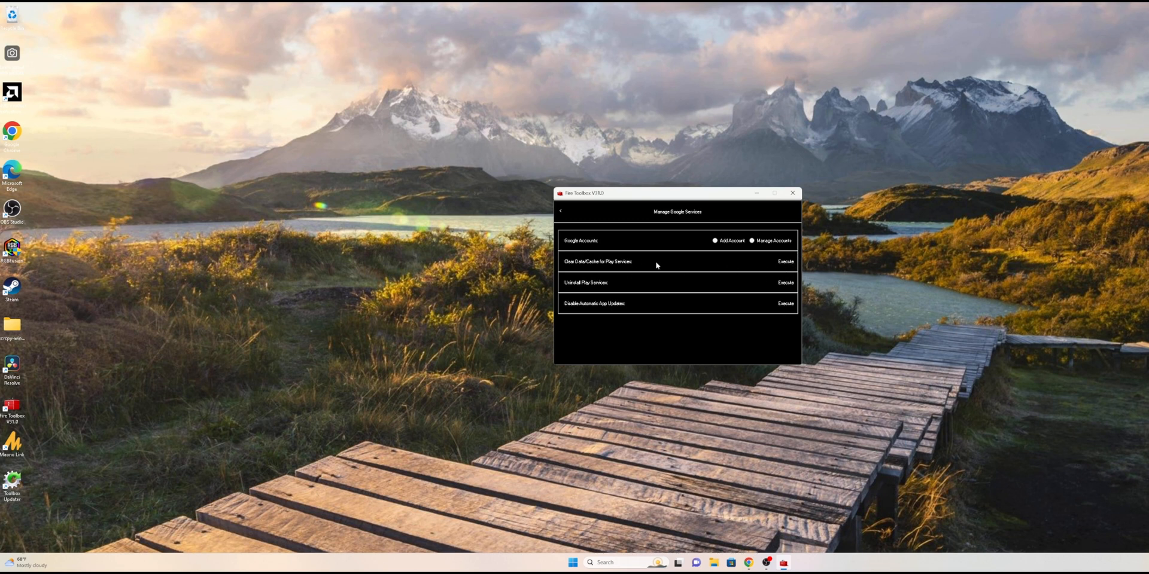
mouse_move(717, 261)
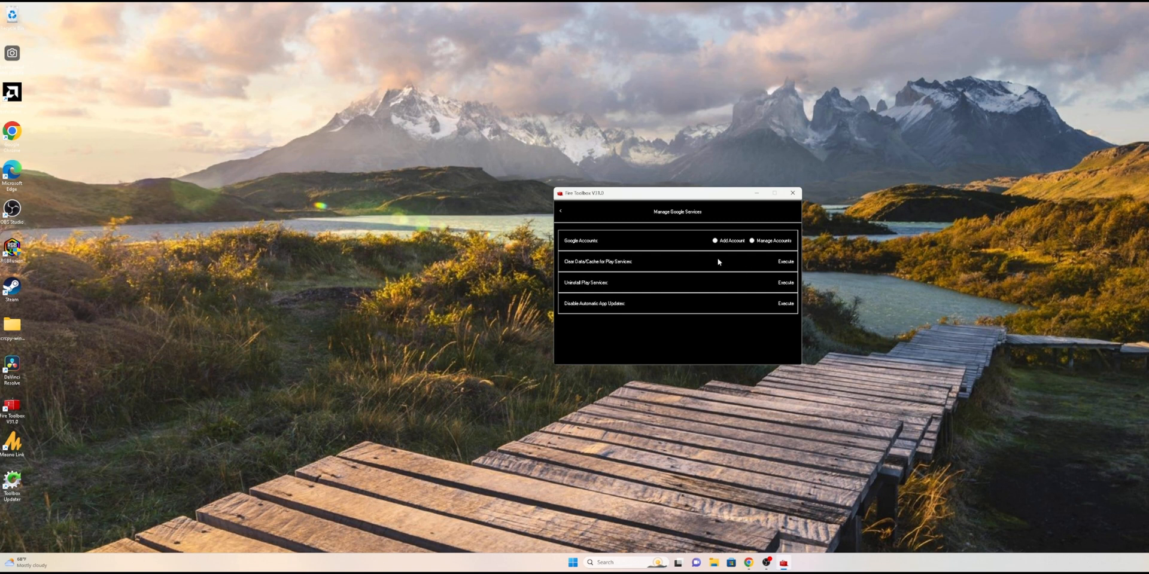
mouse_move(655, 302)
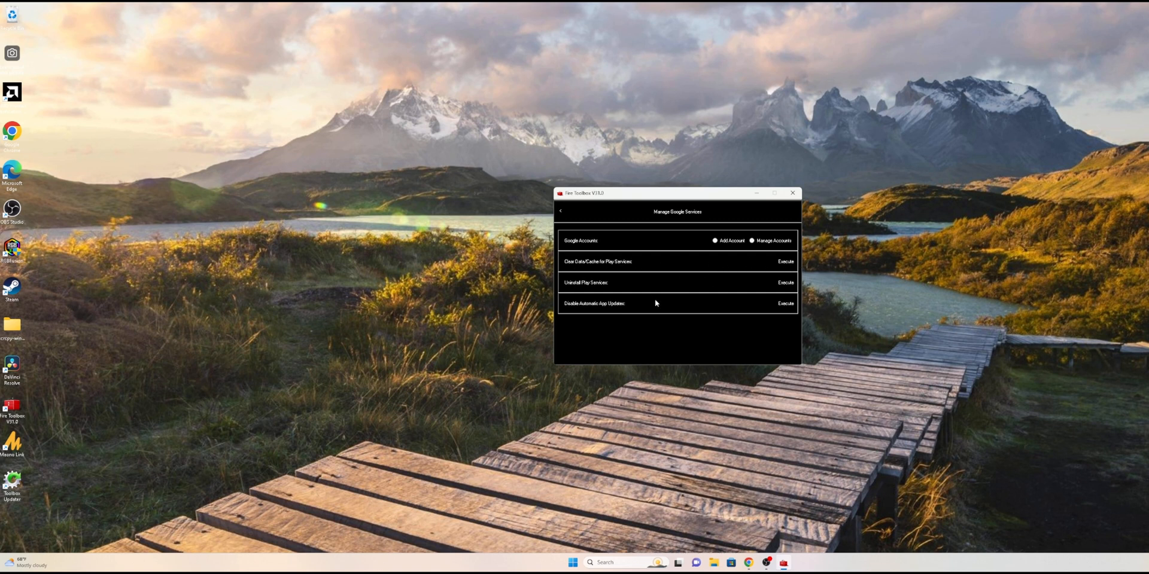
mouse_move(616, 247)
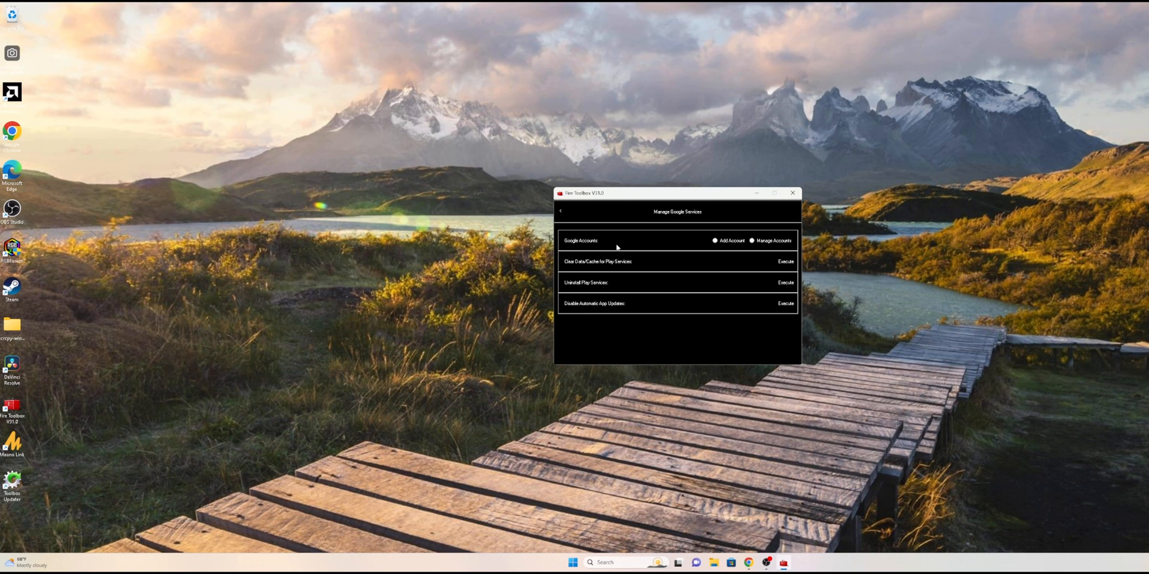
mouse_move(578, 290)
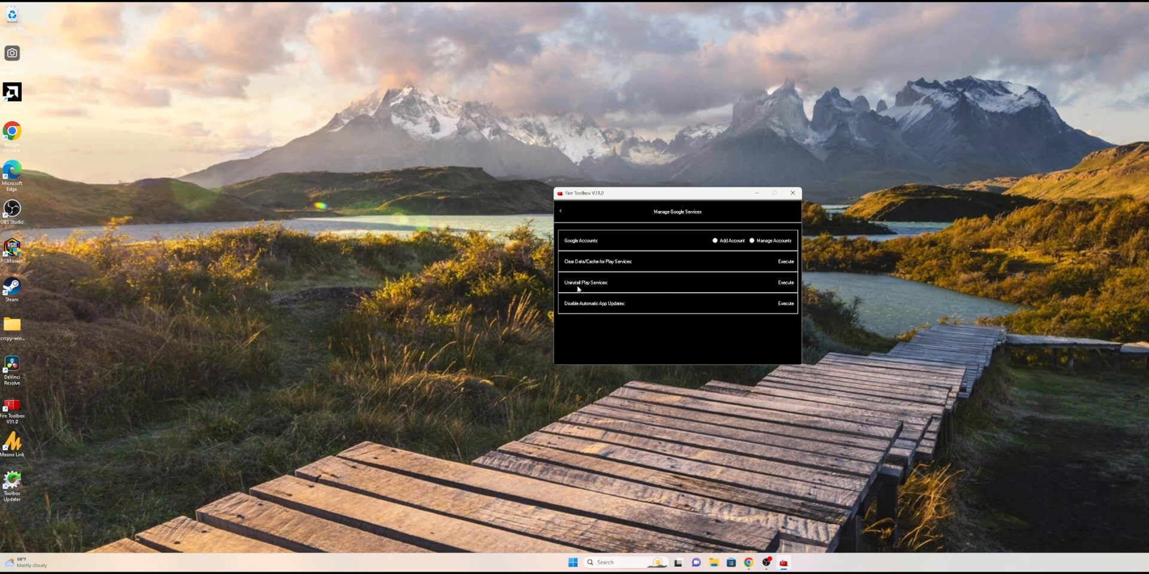
mouse_move(595, 264)
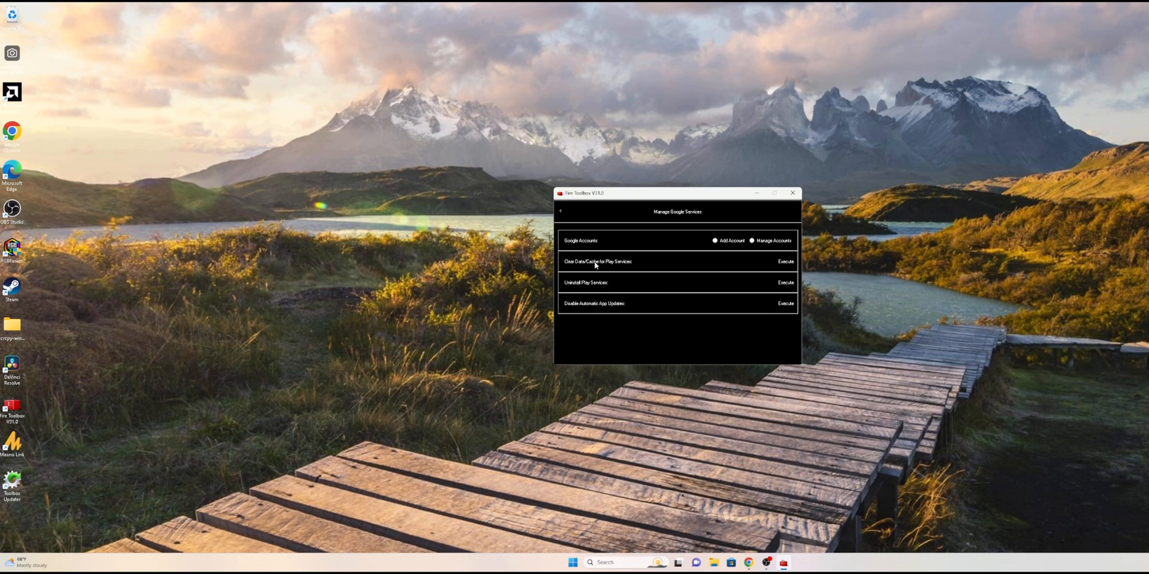
mouse_move(630, 309)
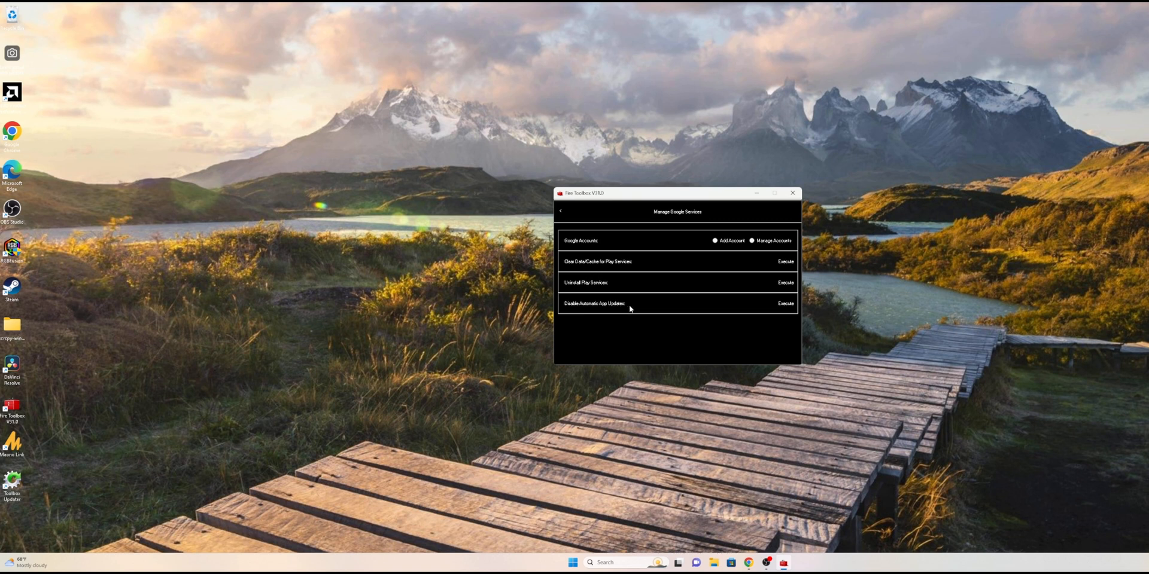
mouse_move(574, 310)
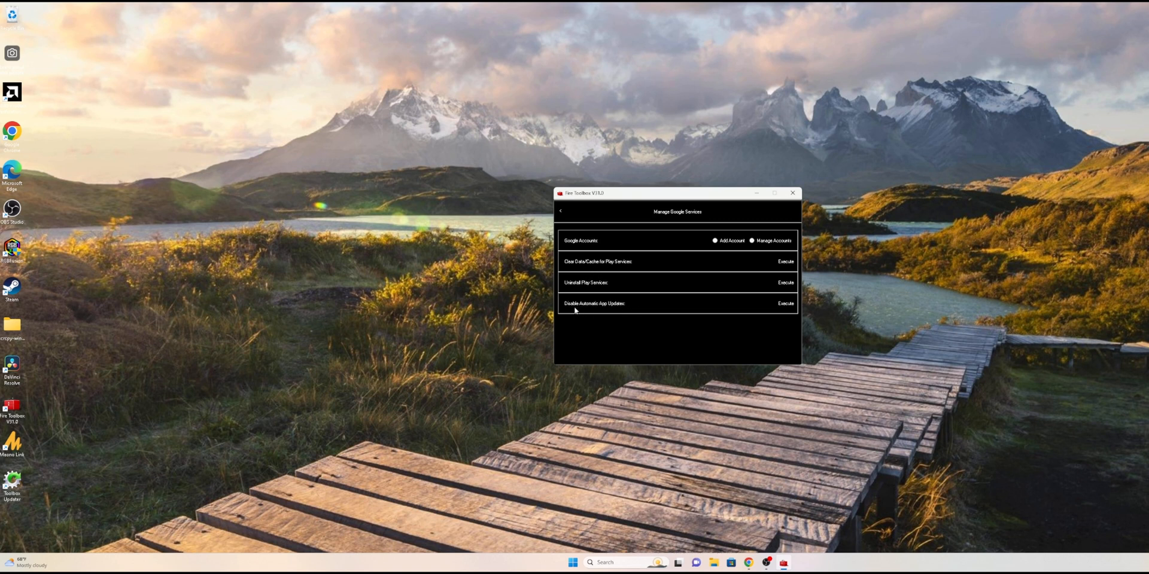
mouse_move(613, 308)
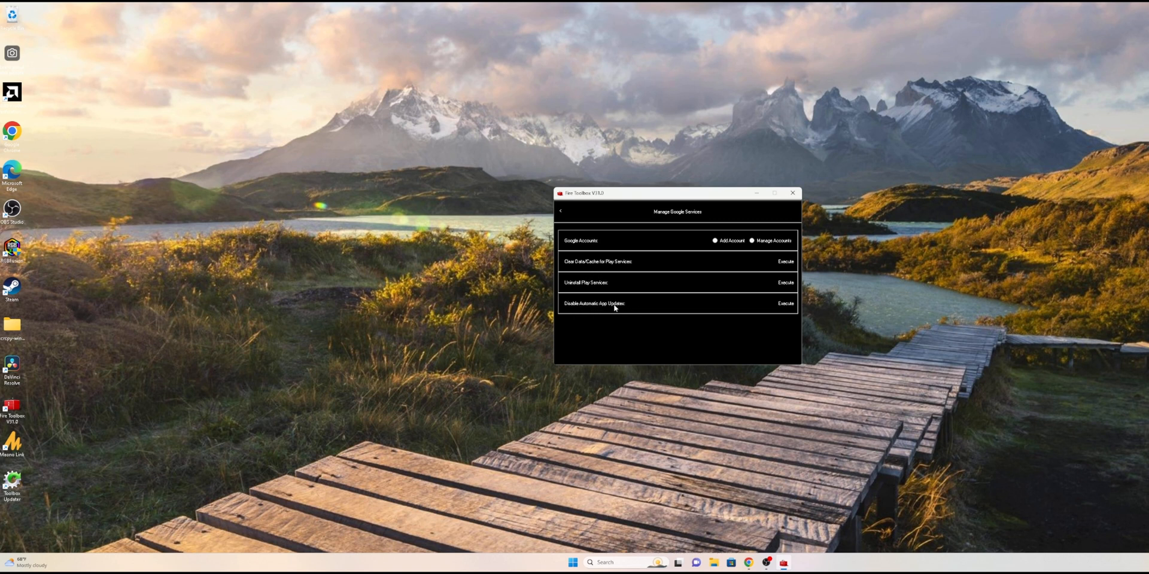
mouse_move(728, 316)
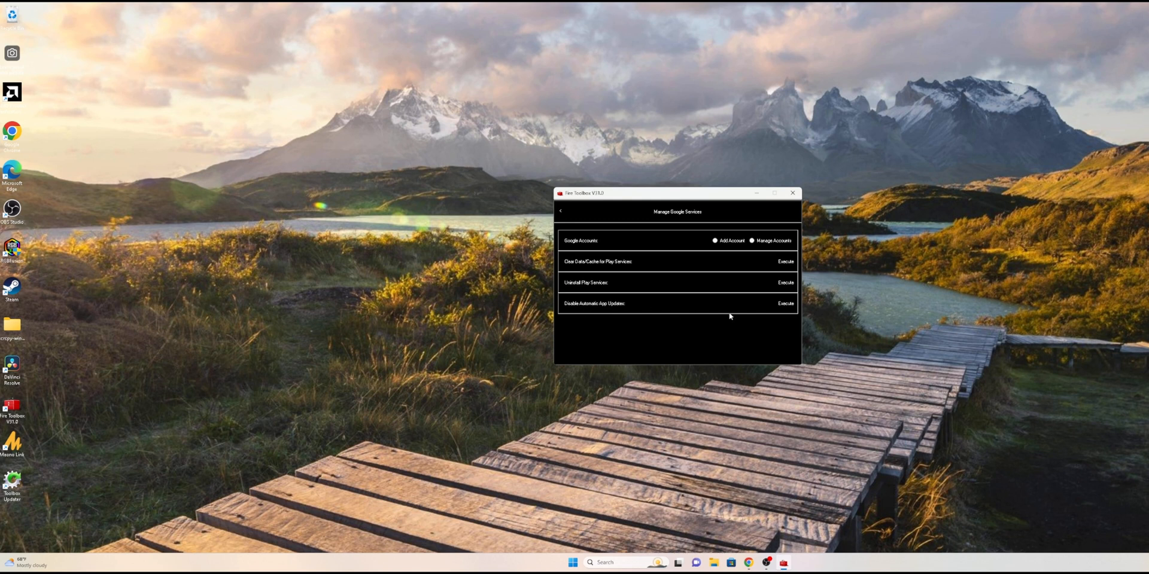
mouse_move(688, 265)
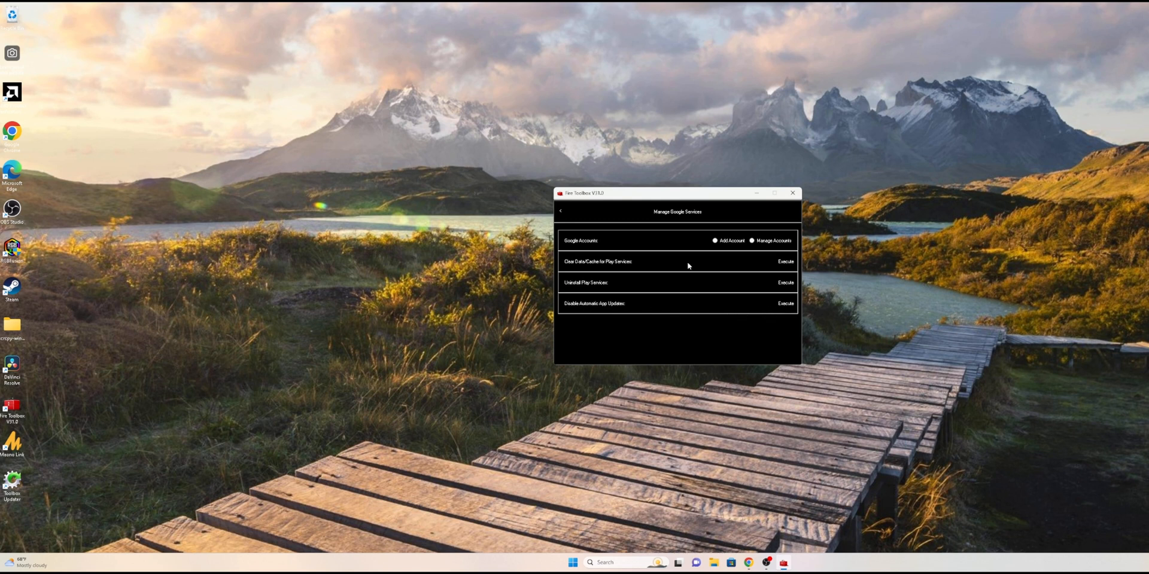
mouse_move(609, 266)
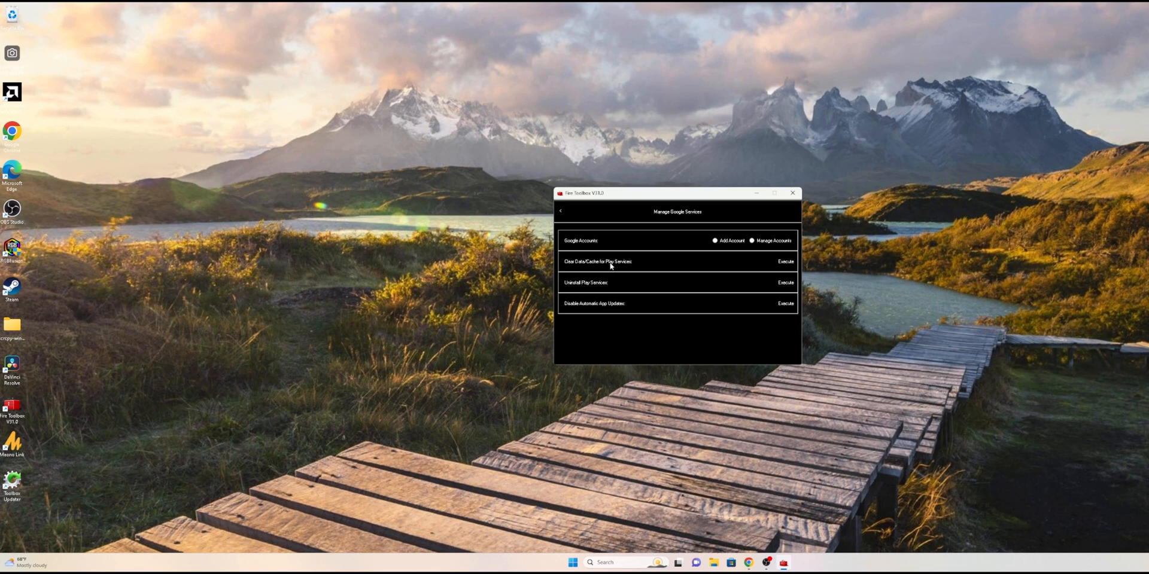
mouse_move(607, 311)
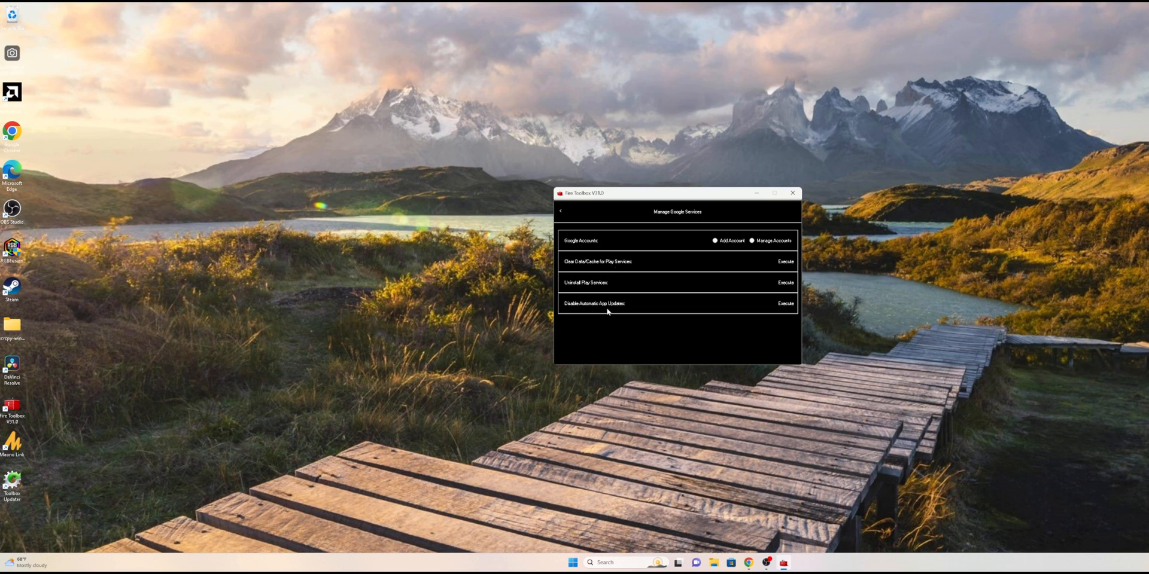
mouse_move(757, 298)
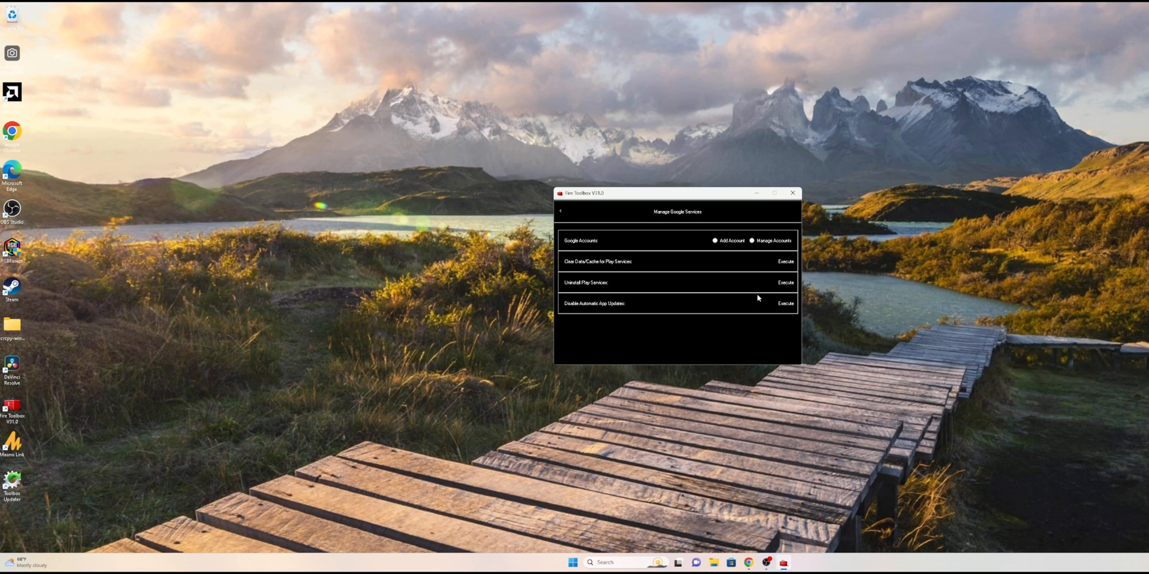
mouse_move(743, 334)
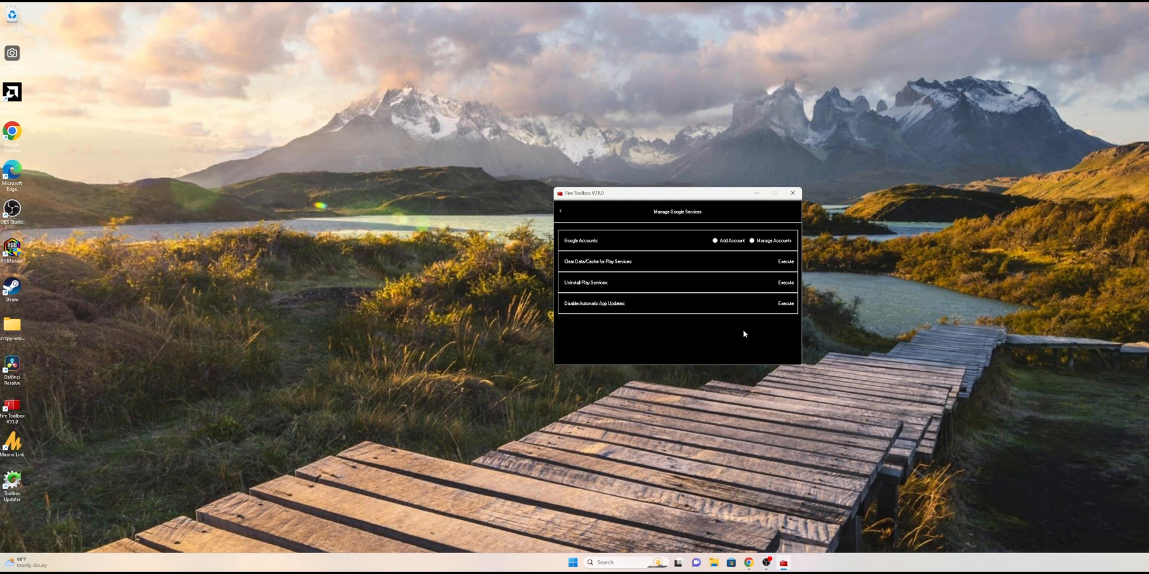
mouse_move(739, 336)
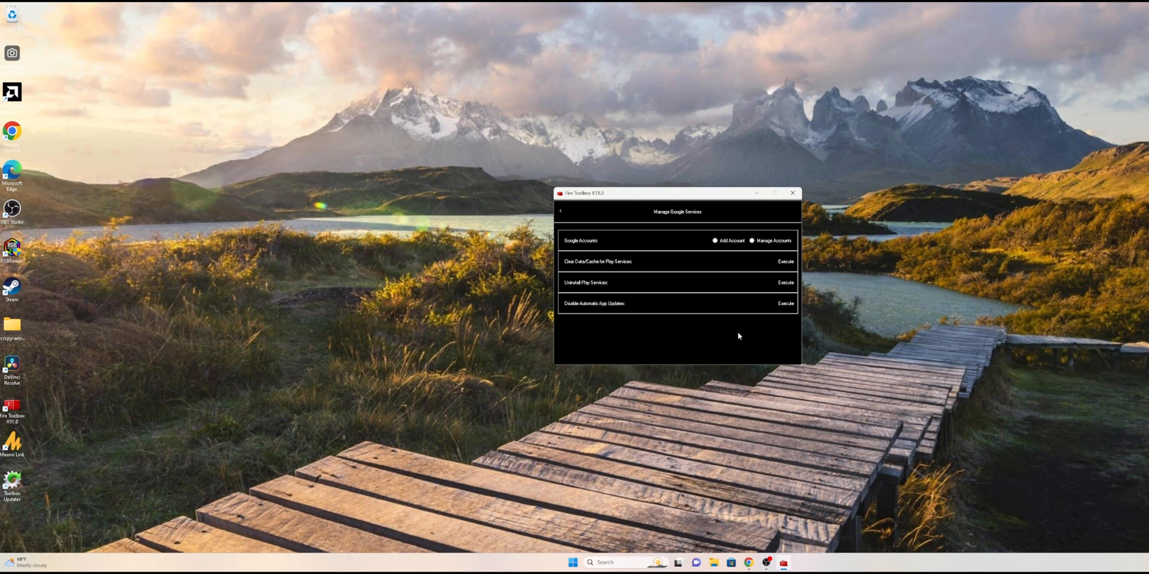
mouse_move(720, 260)
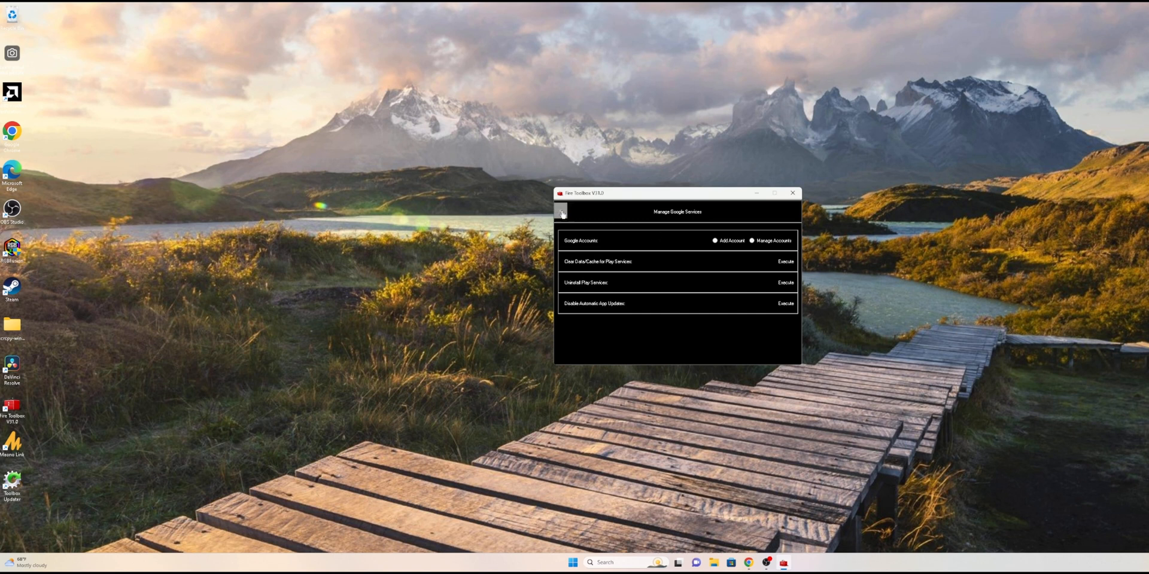
left_click(561, 213)
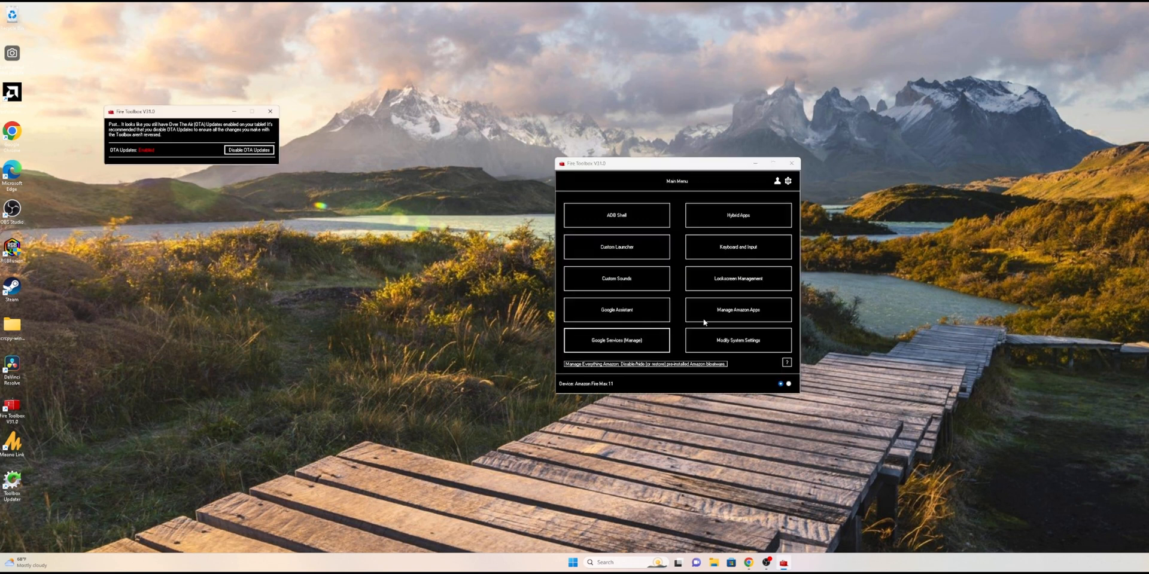
mouse_move(737, 314)
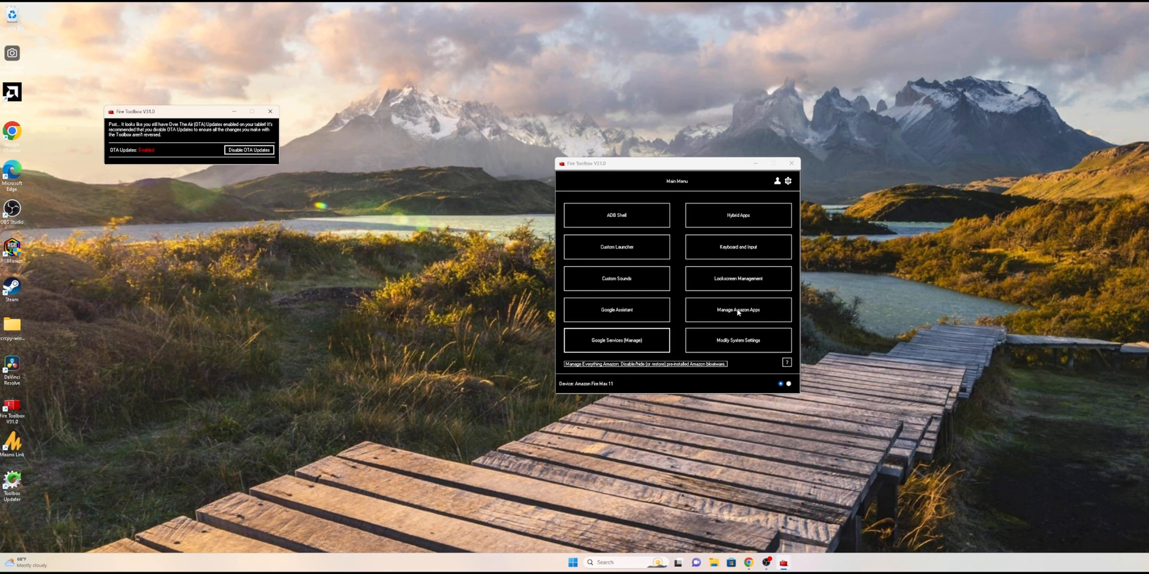
mouse_move(760, 313)
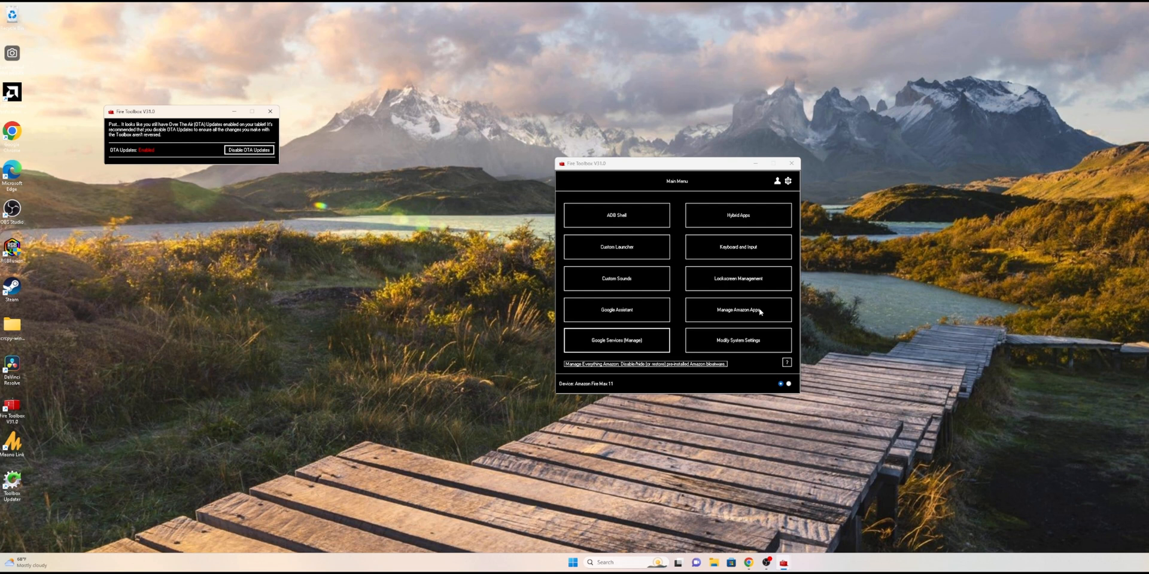
mouse_move(616, 215)
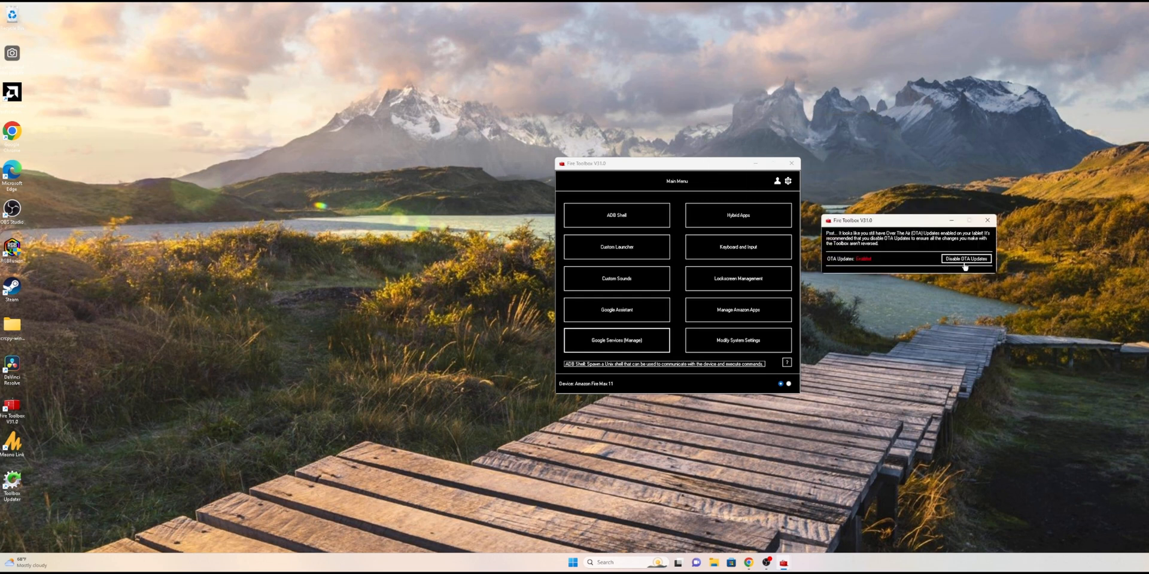
mouse_move(961, 268)
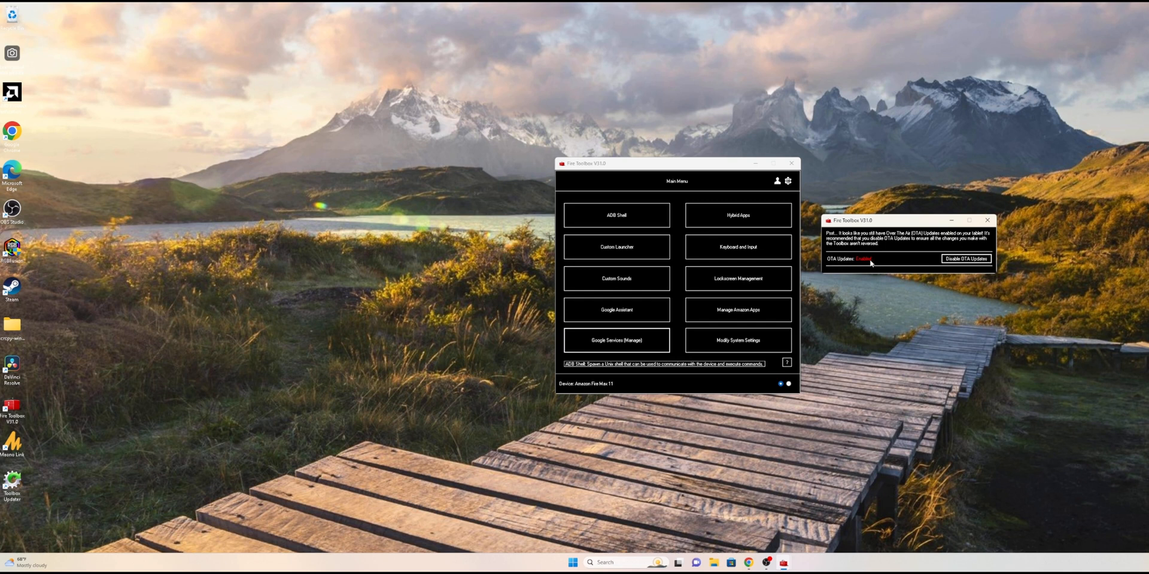
mouse_move(955, 257)
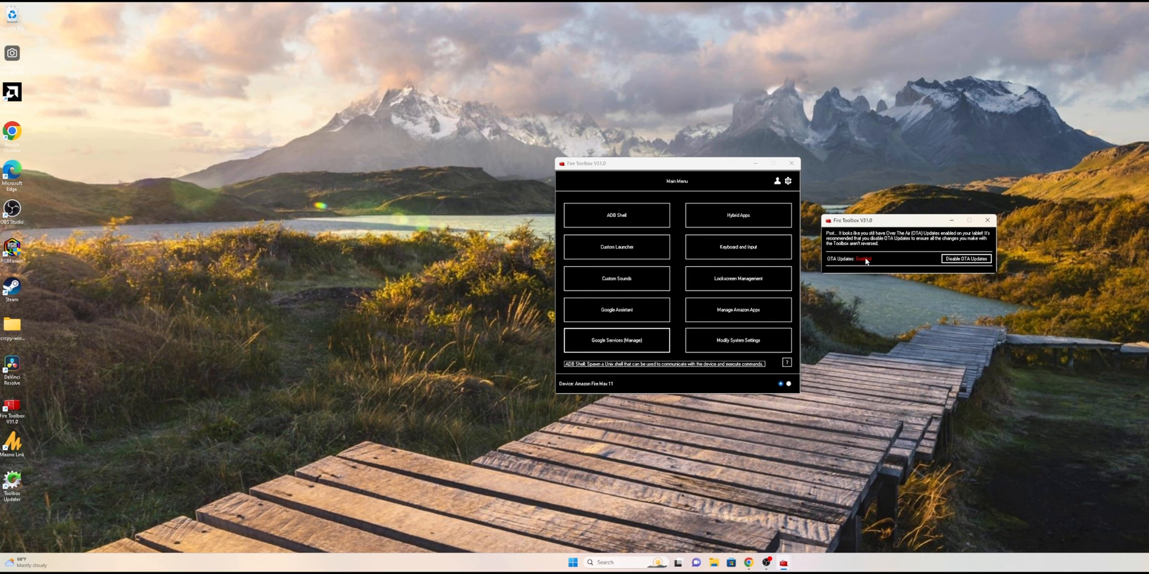
mouse_move(868, 261)
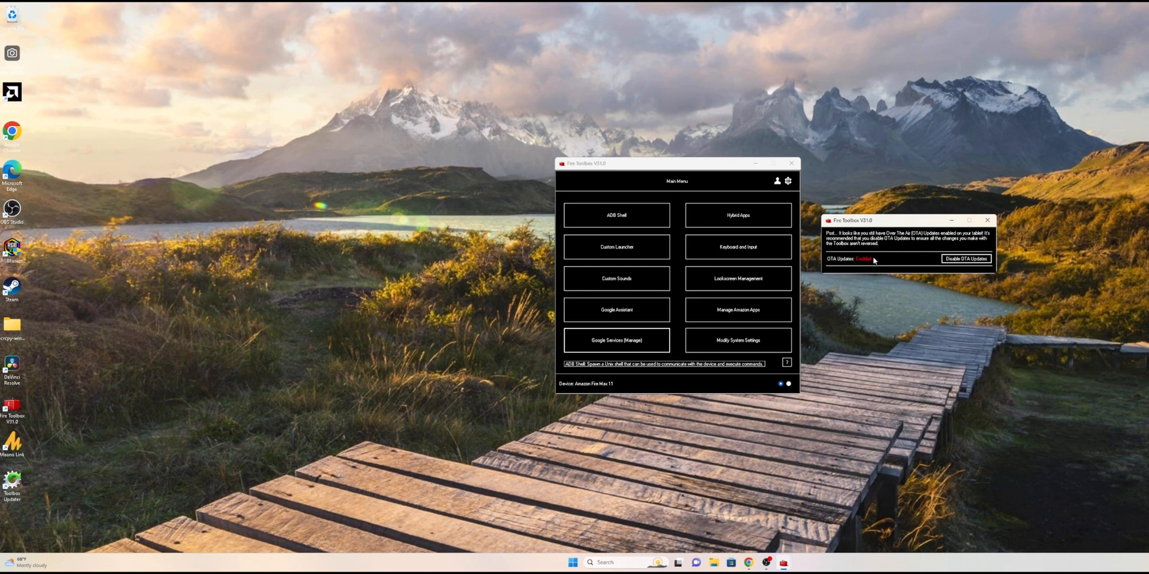
mouse_move(870, 262)
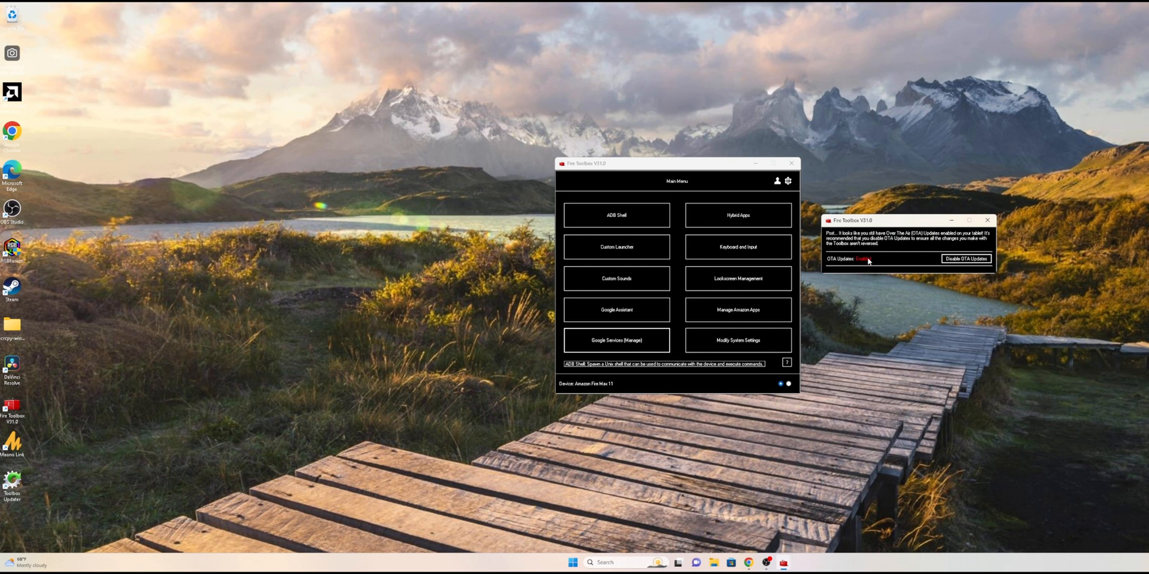
mouse_move(615, 340)
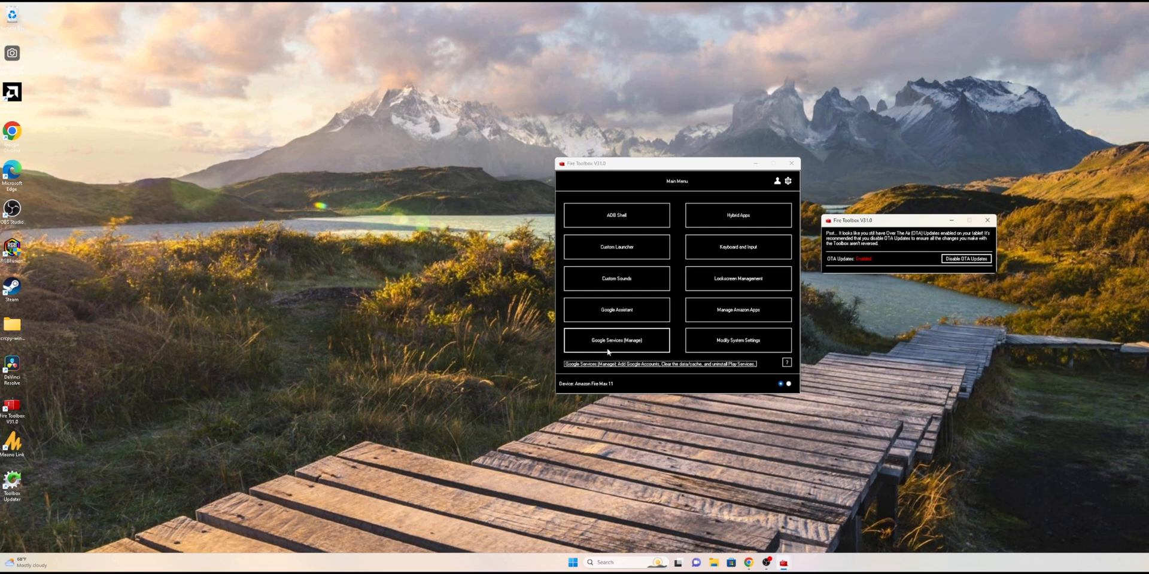
mouse_move(619, 348)
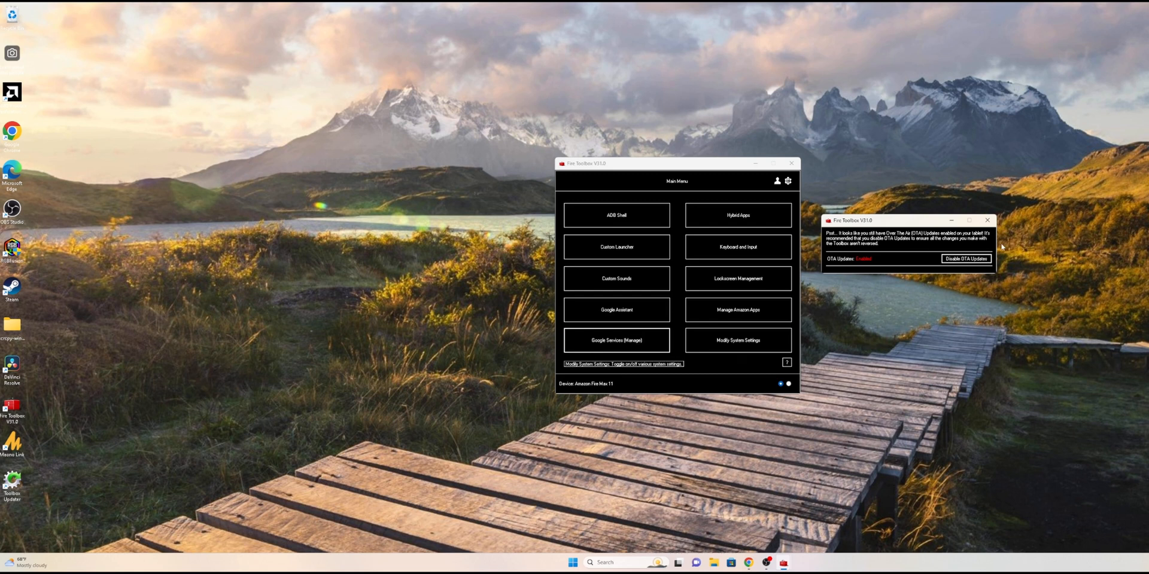
mouse_move(866, 269)
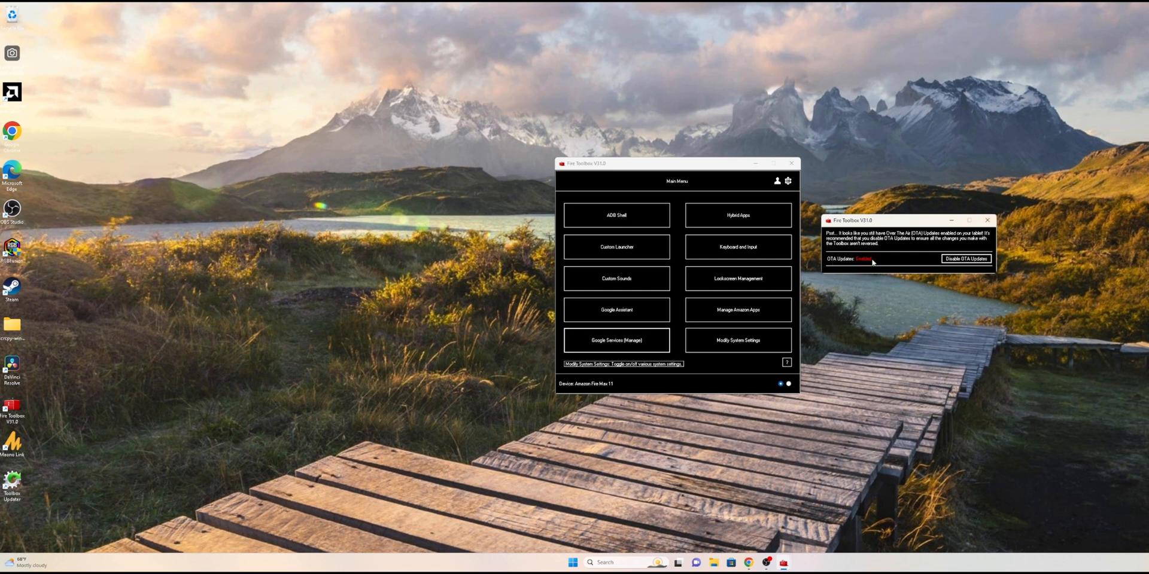
Close the OTA updates warning popup with its X button
left_click(987, 219)
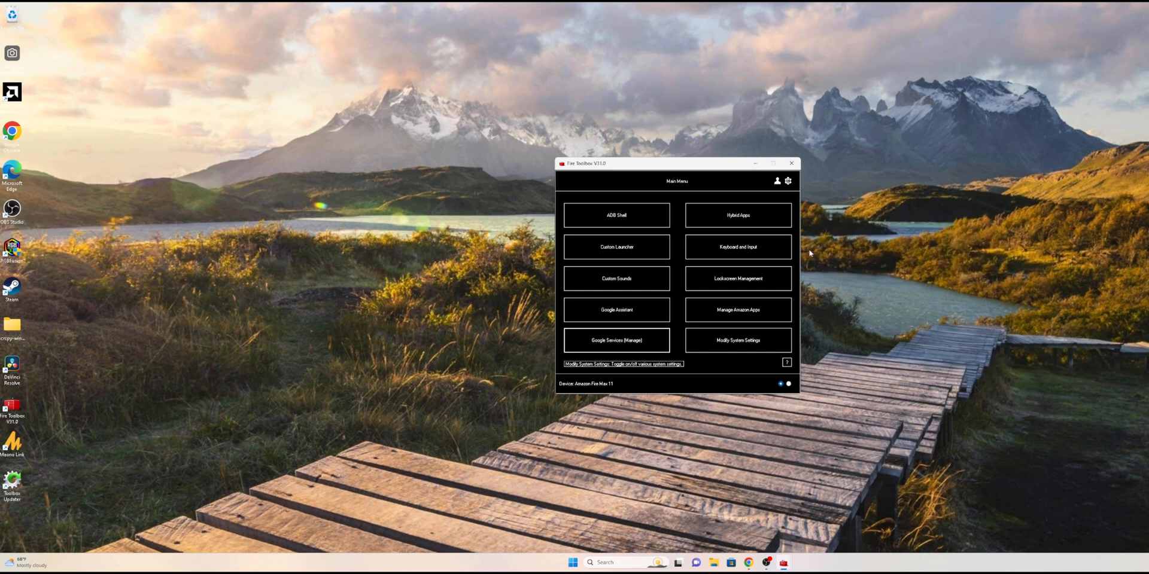